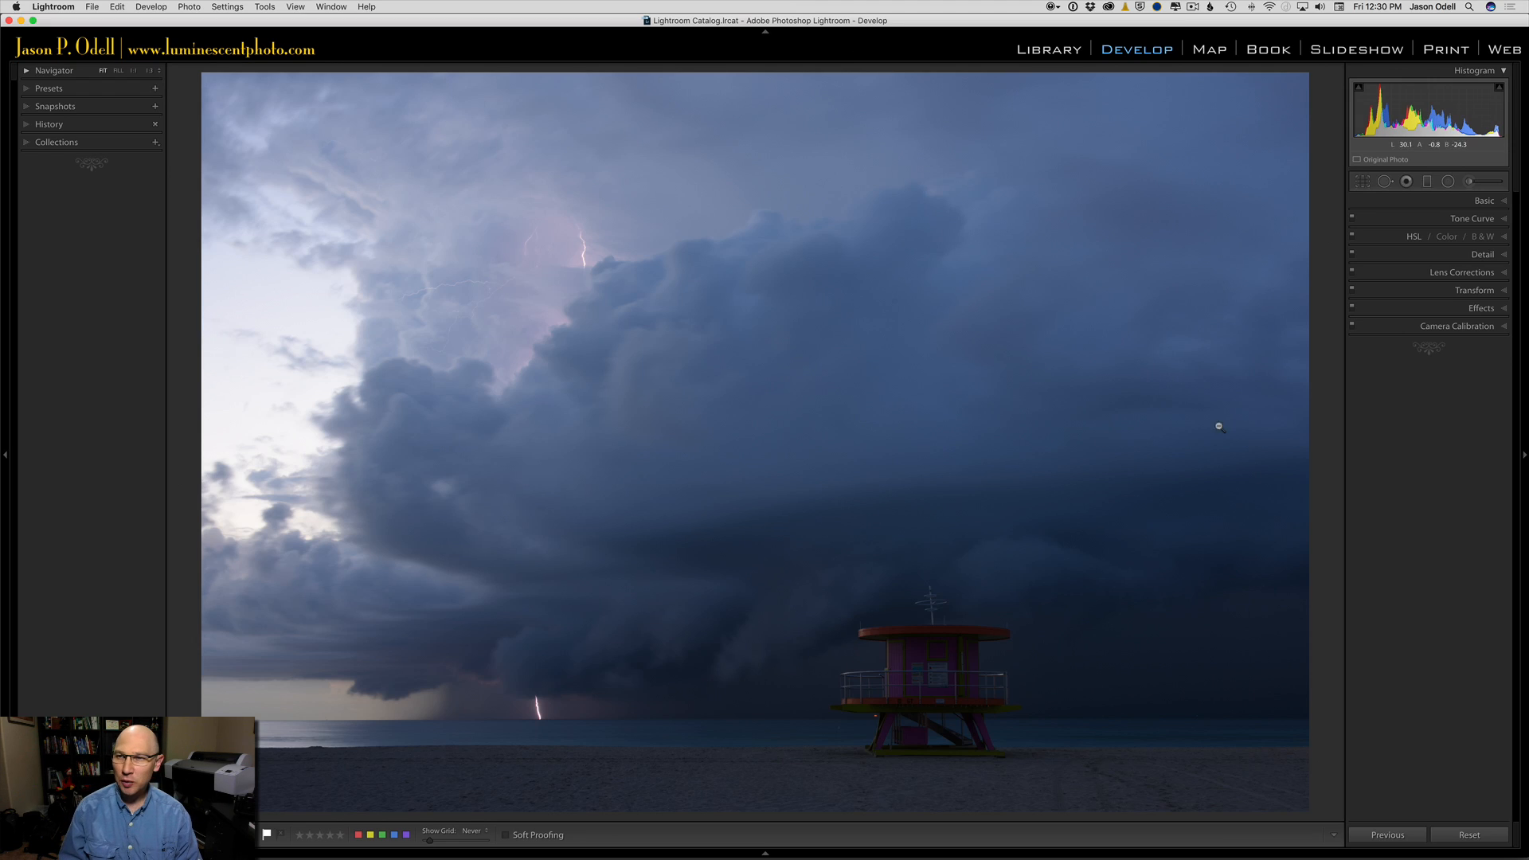
# - Expand Camera Calibration and switch the storm photo's profile to Adobe Standard
pyautogui.click(1457, 325)
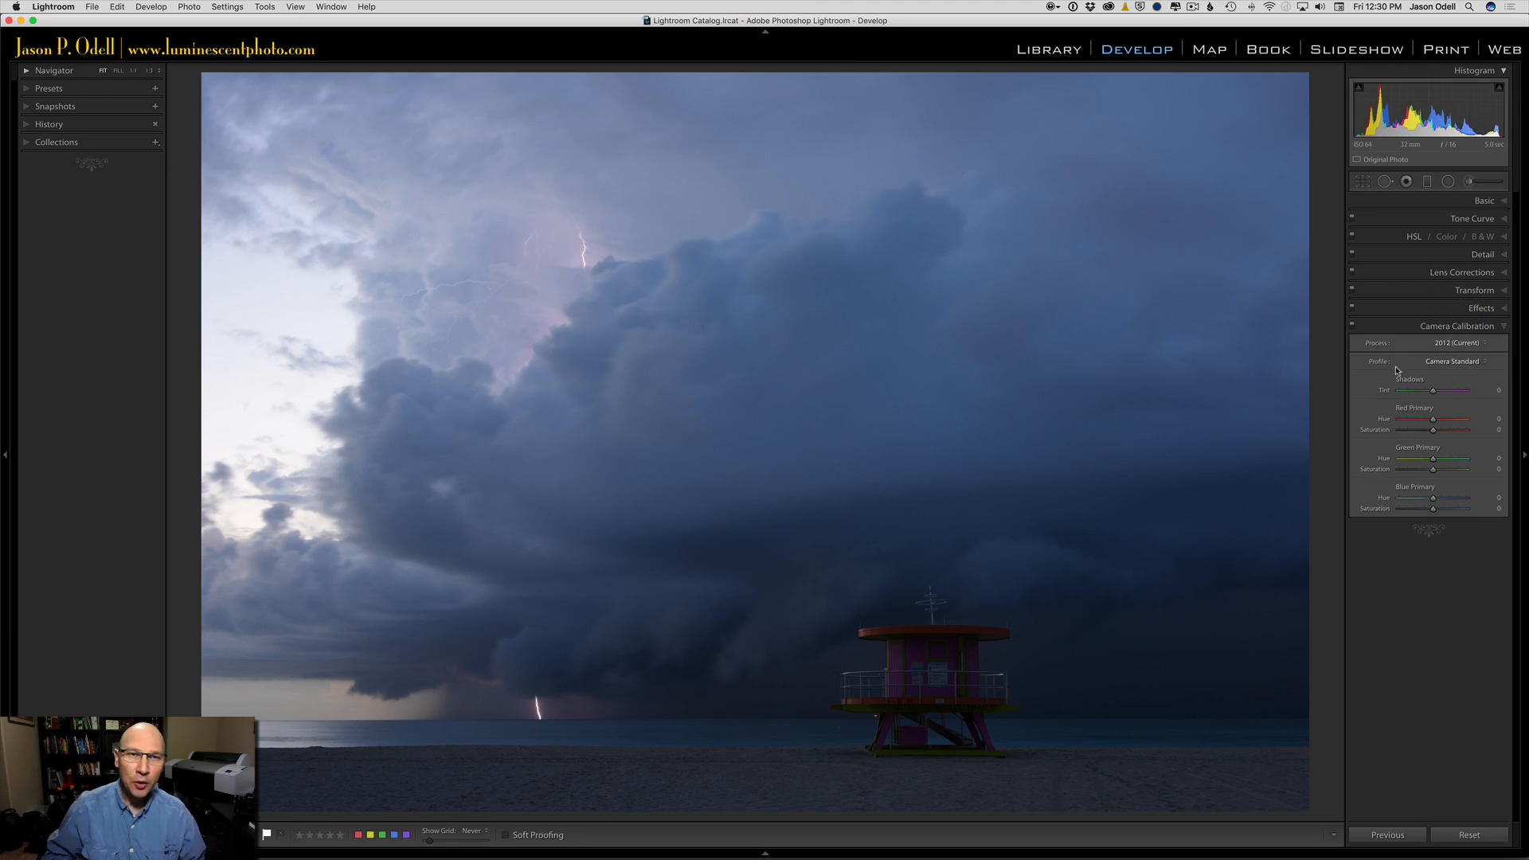
pyautogui.click(1453, 362)
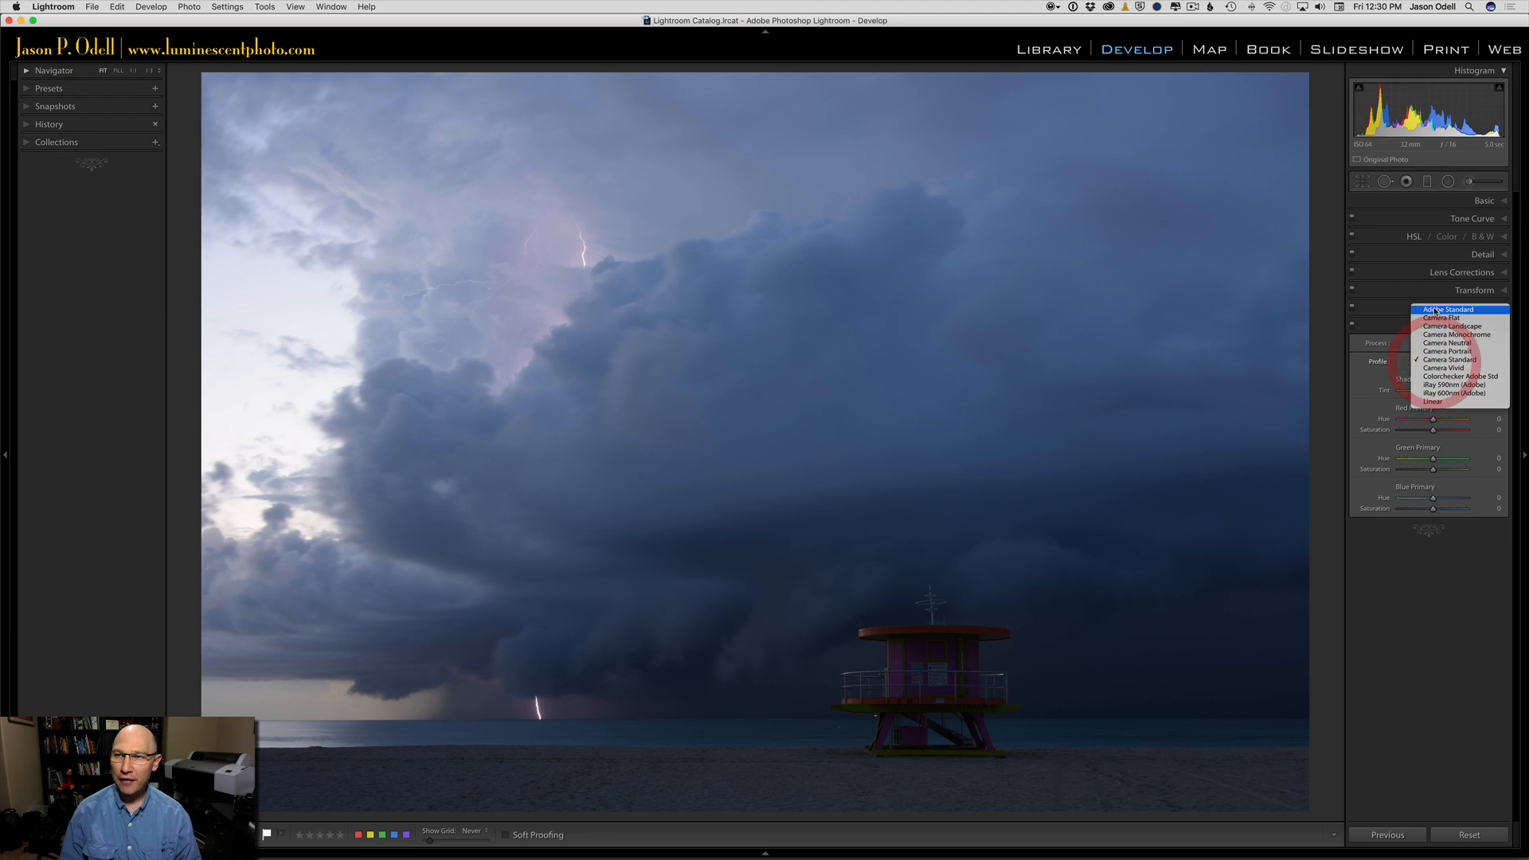
pyautogui.click(1448, 309)
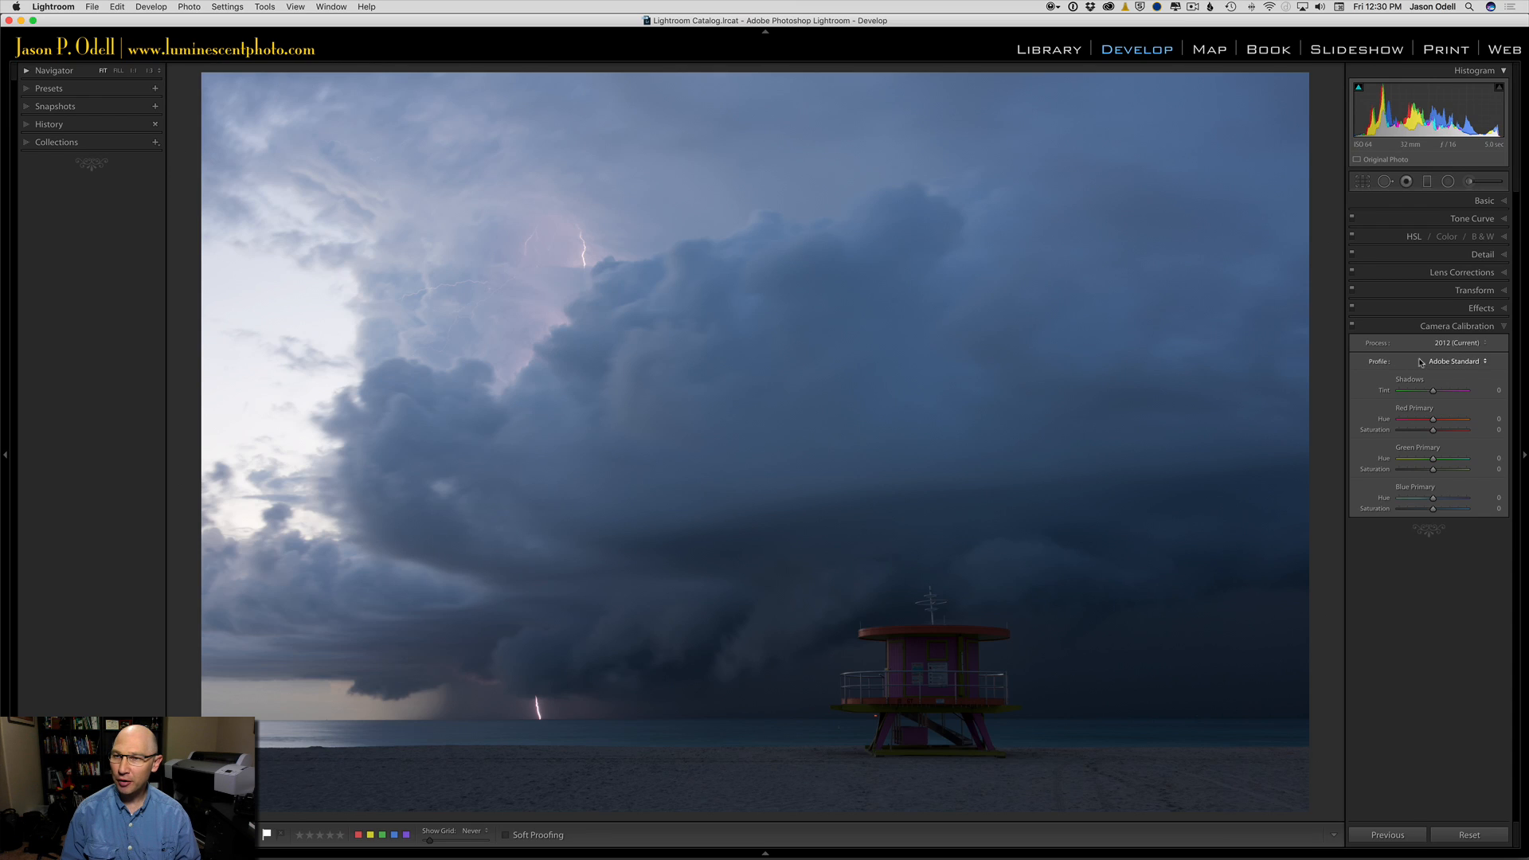
# - Compare other profiles in the list and return to Camera Standard
pyautogui.click(1452, 361)
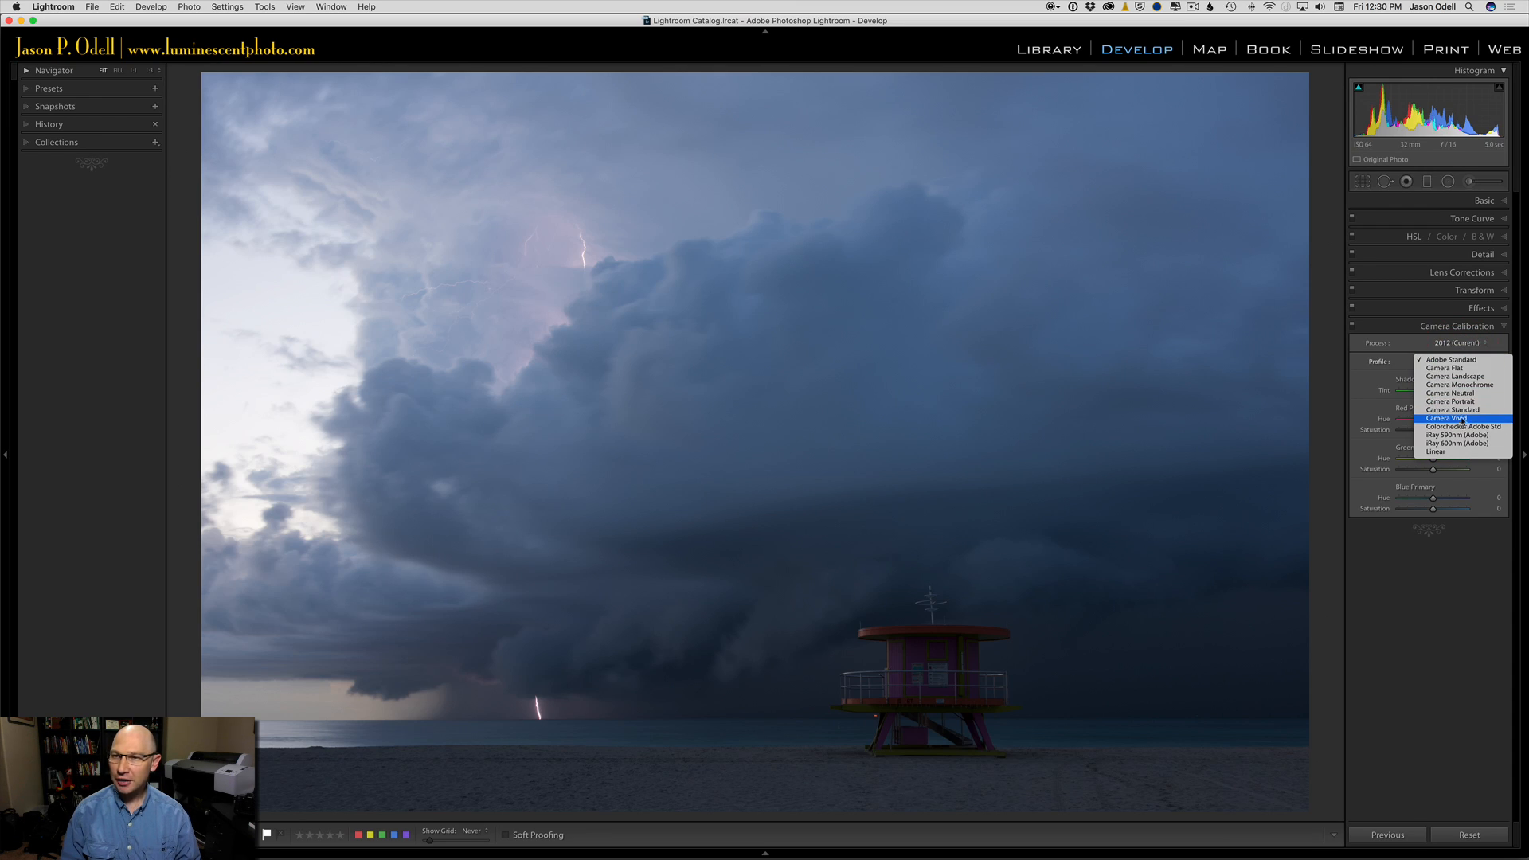
pyautogui.moveTo(1449, 401)
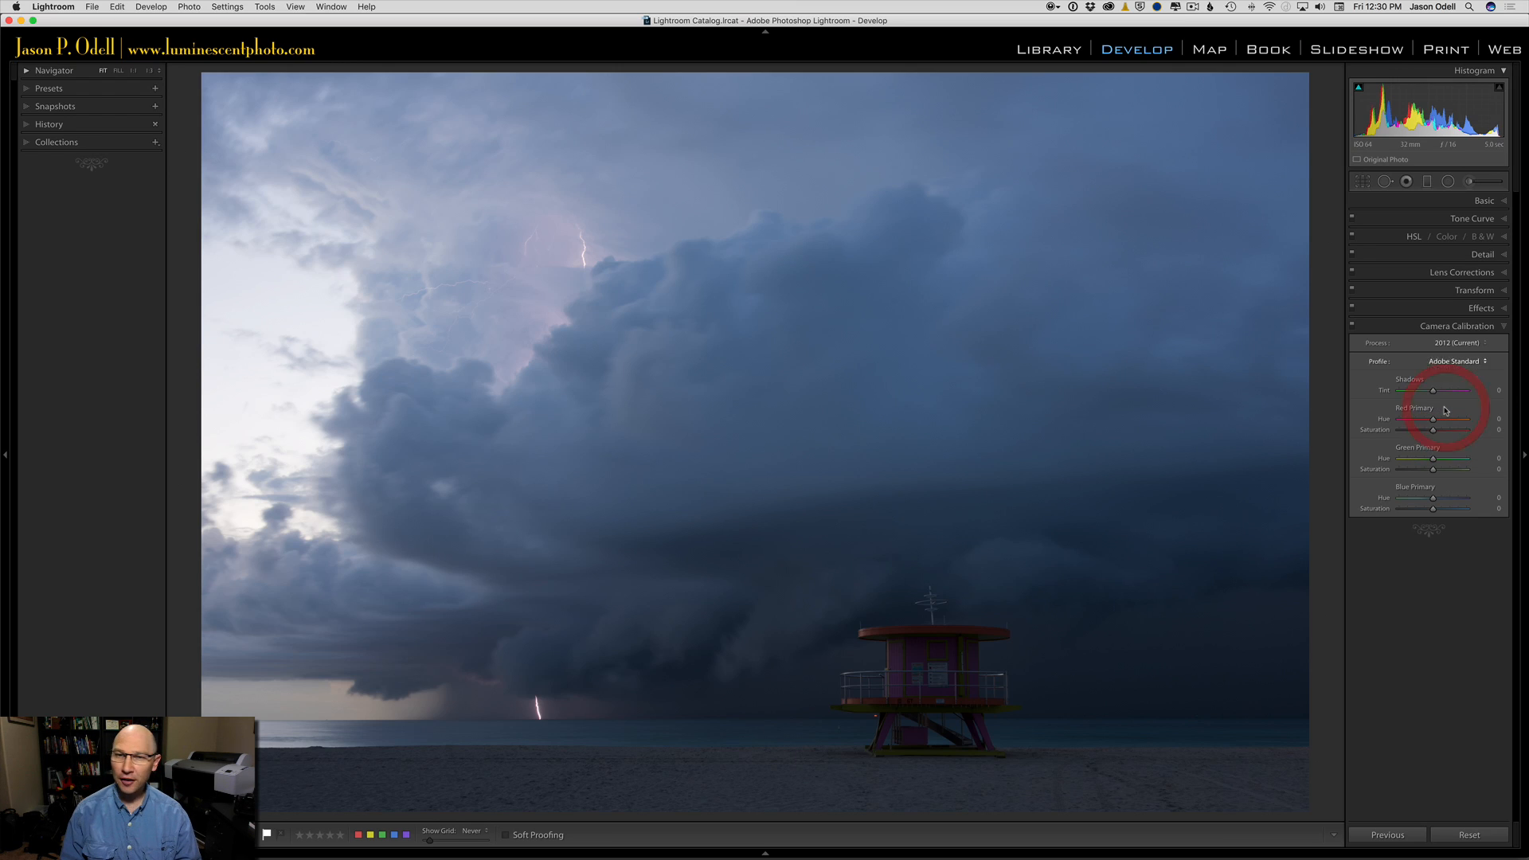
pyautogui.click(1453, 361)
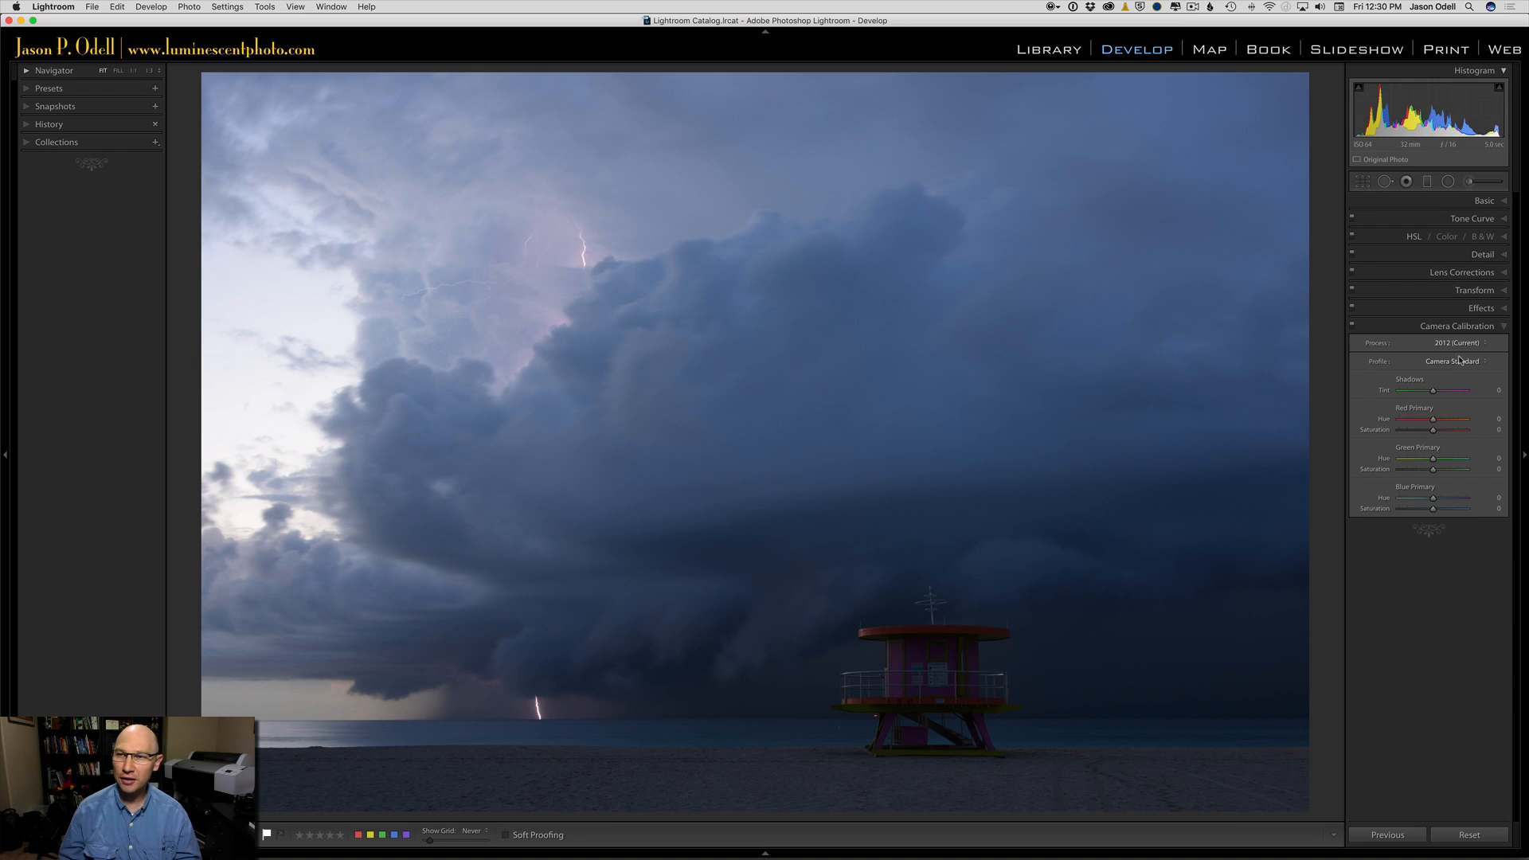
# - Render the photo with Camera Neutral, then Camera Flat
pyautogui.click(1456, 362)
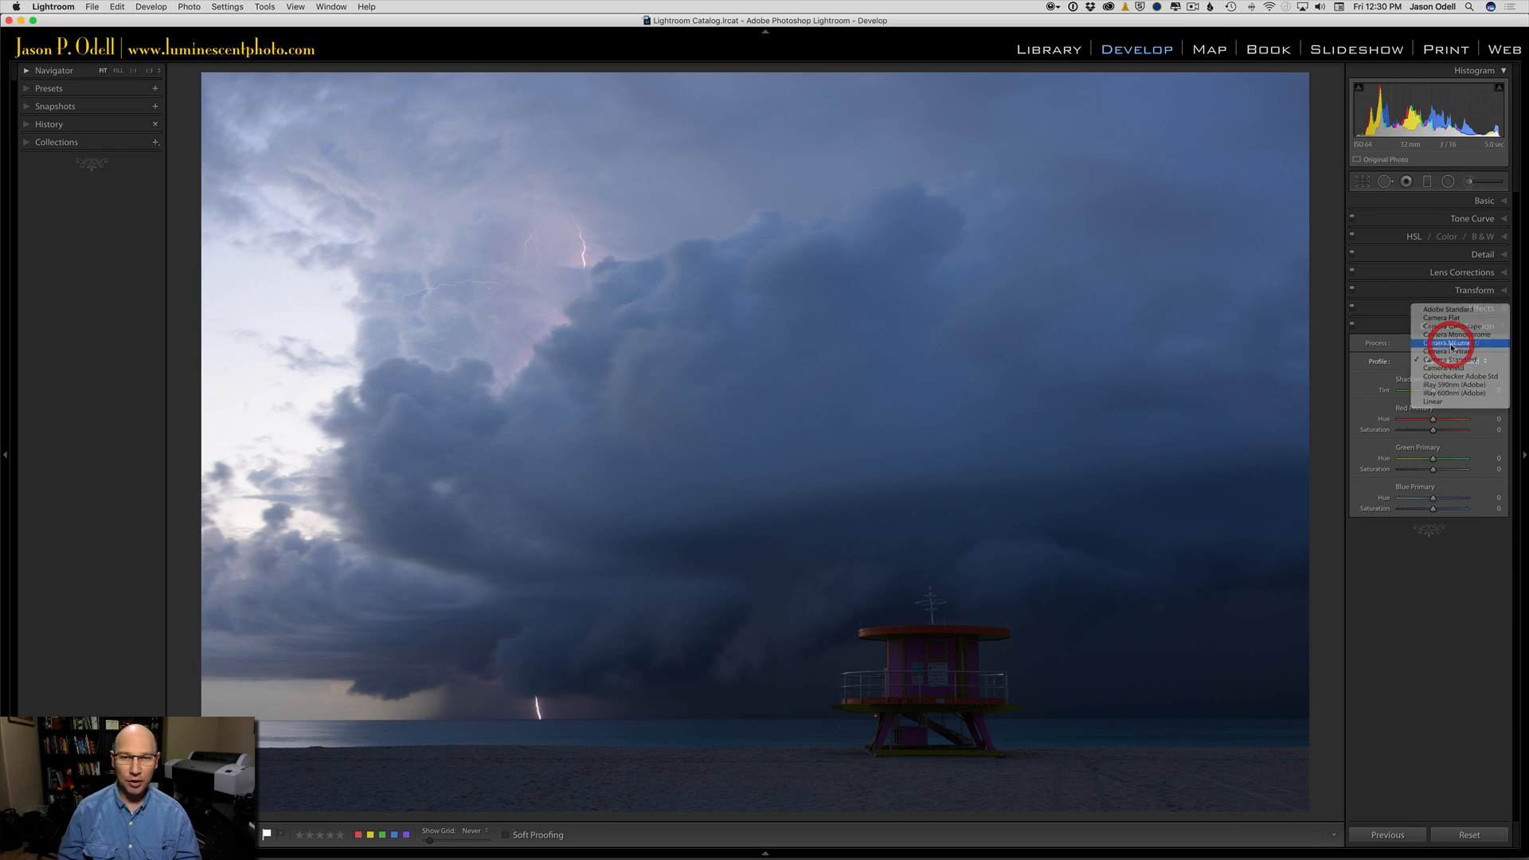
pyautogui.click(1453, 358)
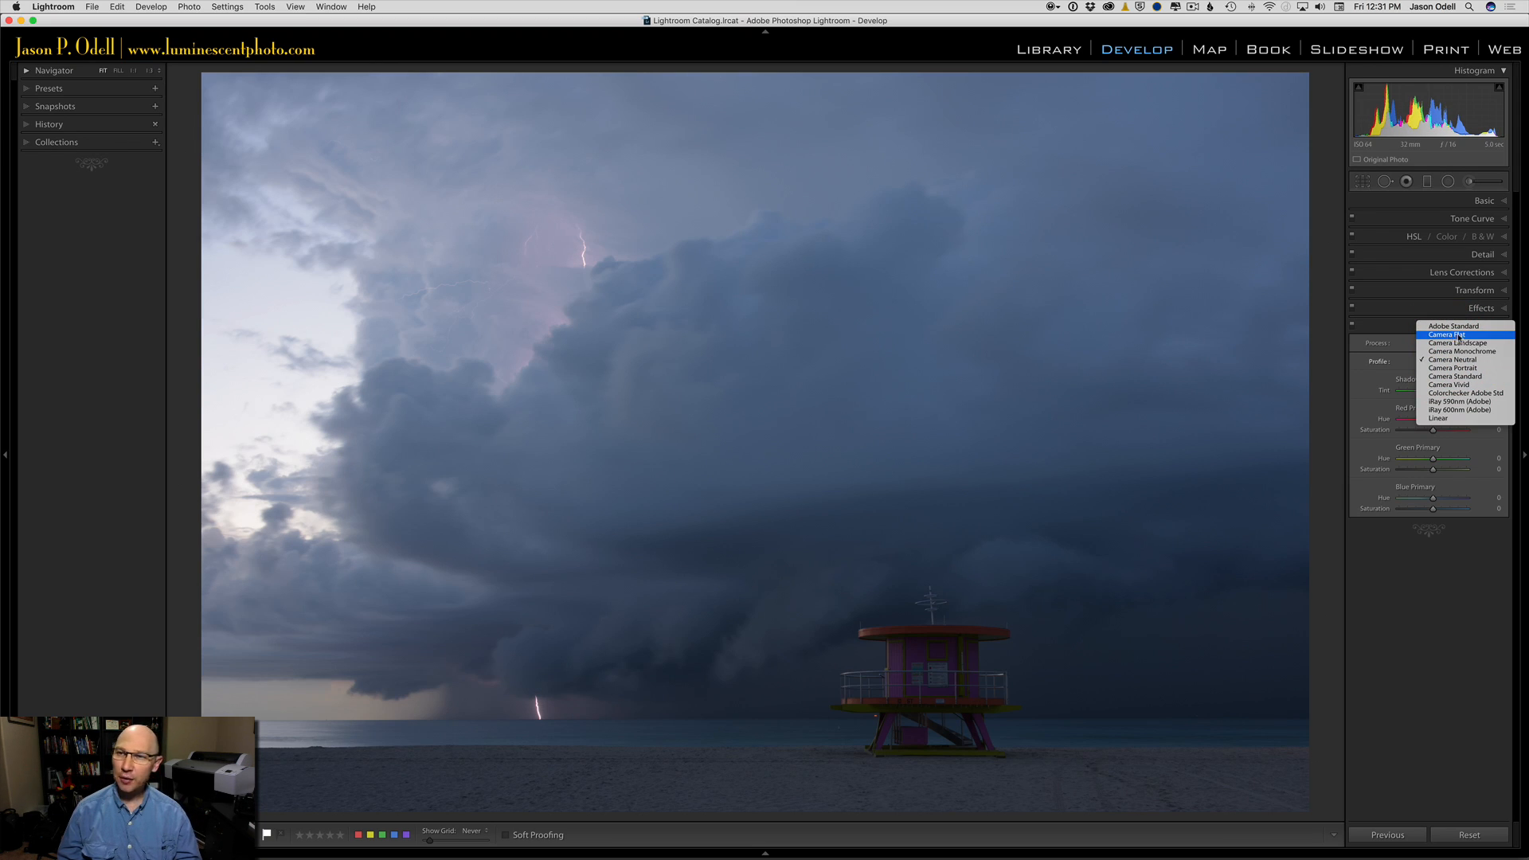
pyautogui.click(1446, 334)
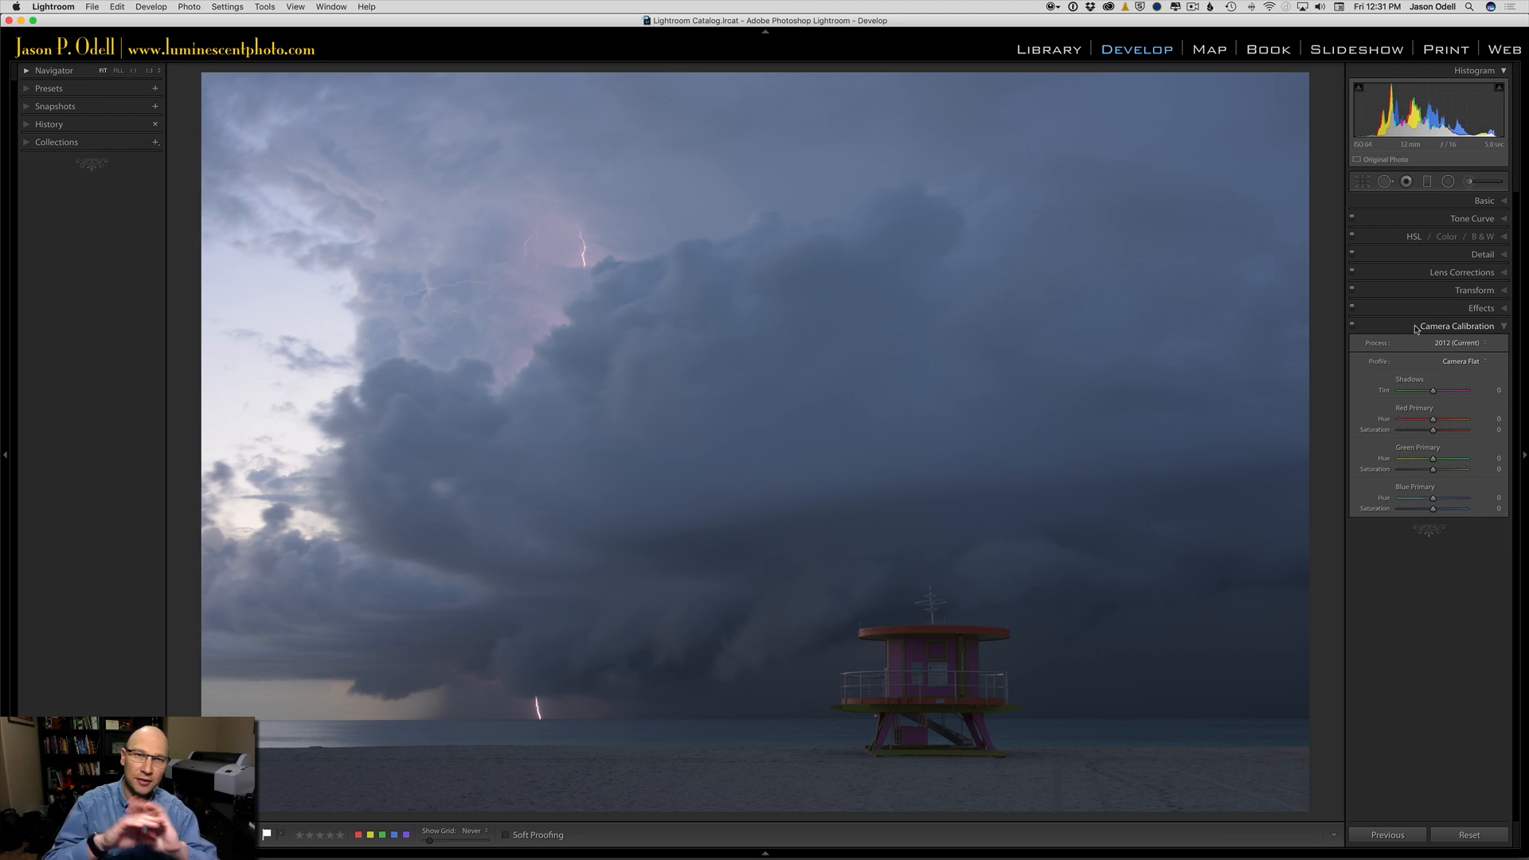
# - Try another camera profile from the list, ending on Camera Standard
pyautogui.click(1461, 361)
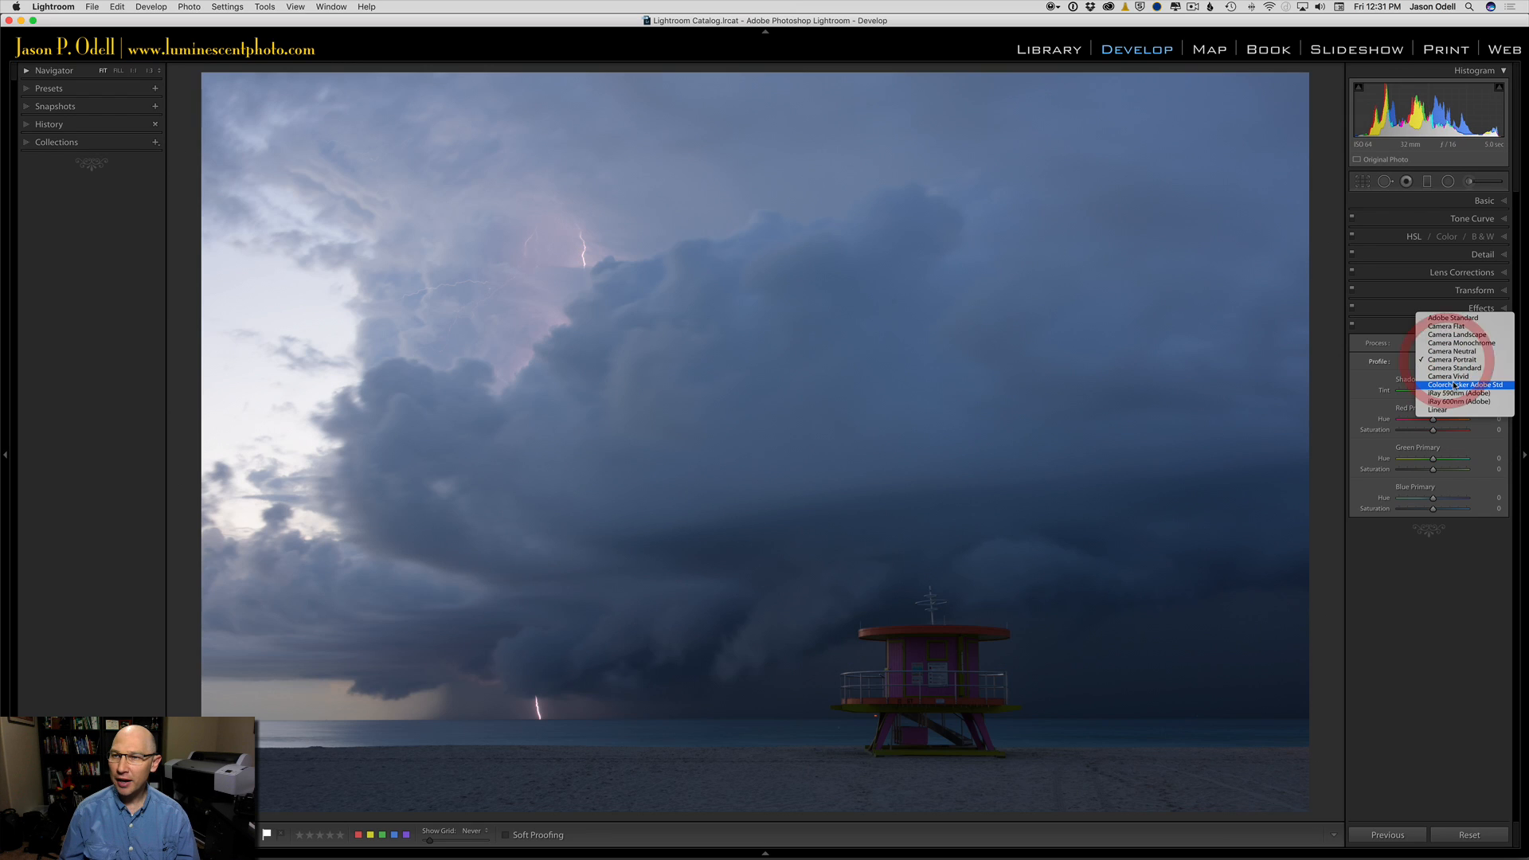
pyautogui.click(1452, 367)
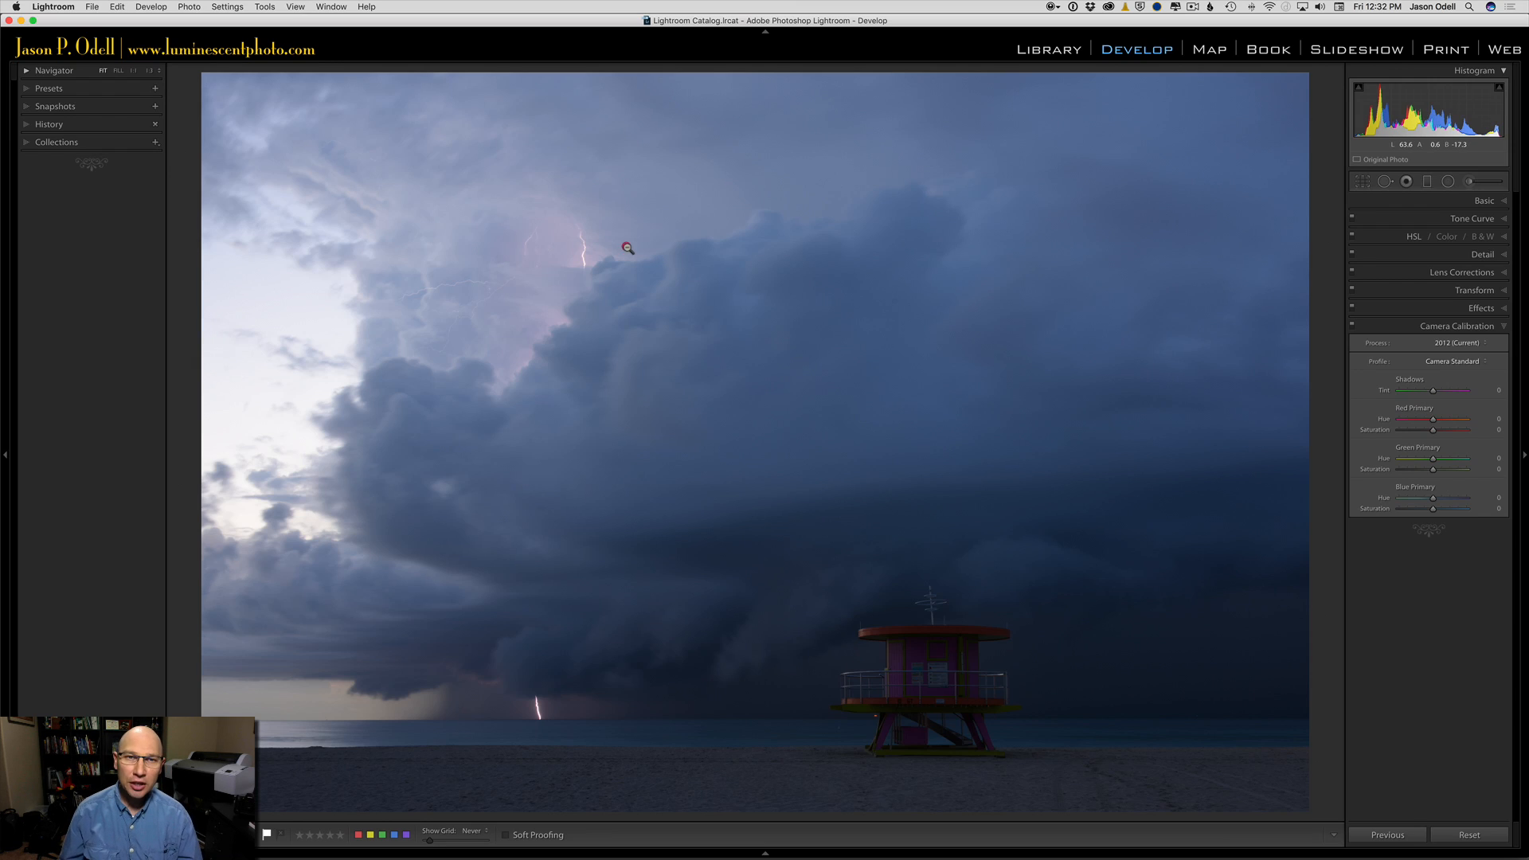
# - Export the storm photo as a DNG file to the Desktop
pyautogui.rightClick(628, 248)
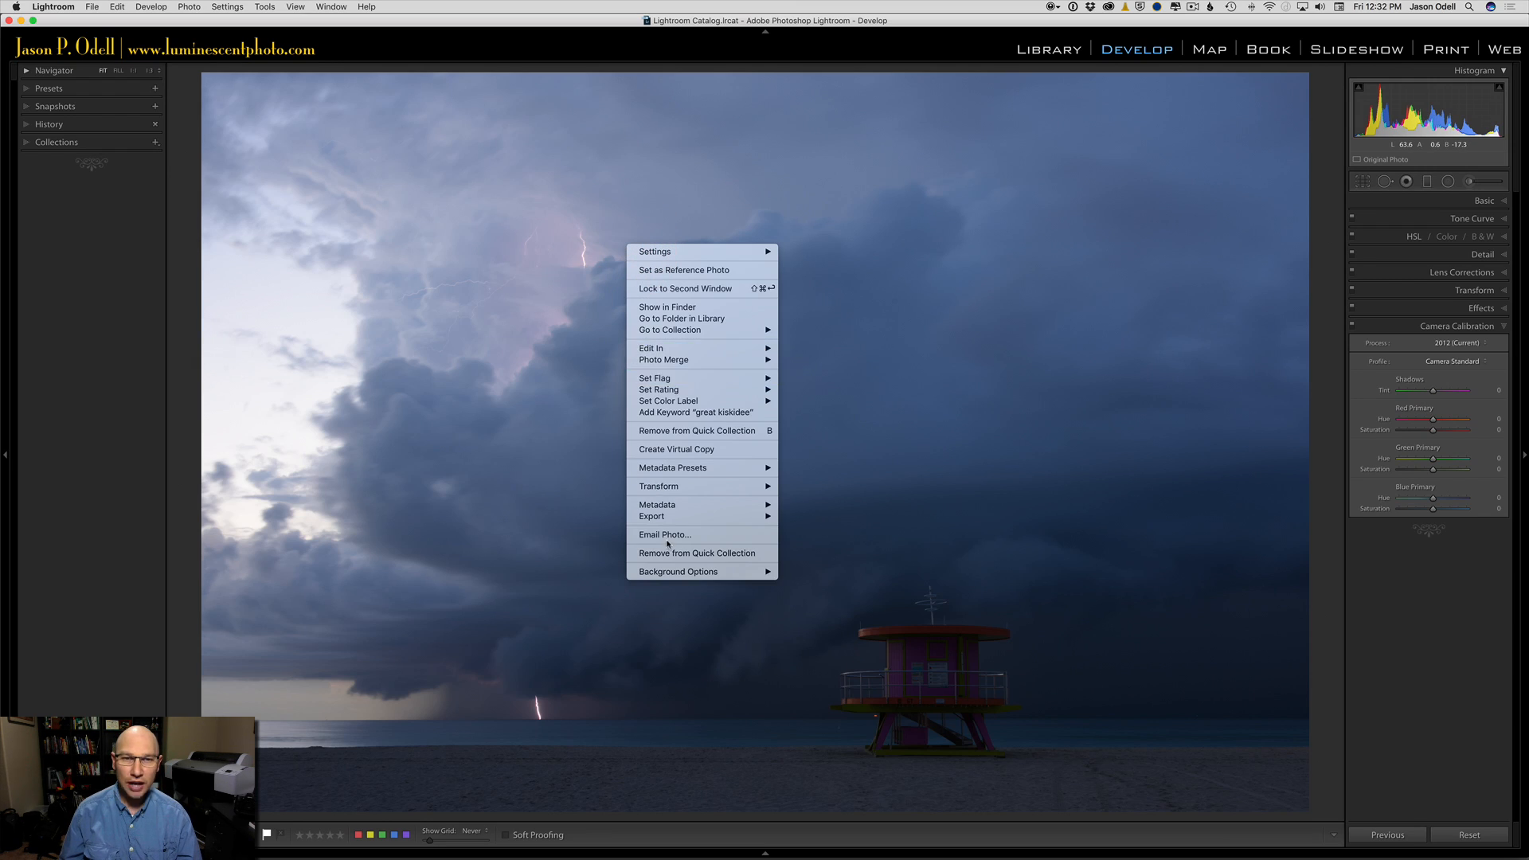
pyautogui.moveTo(651, 516)
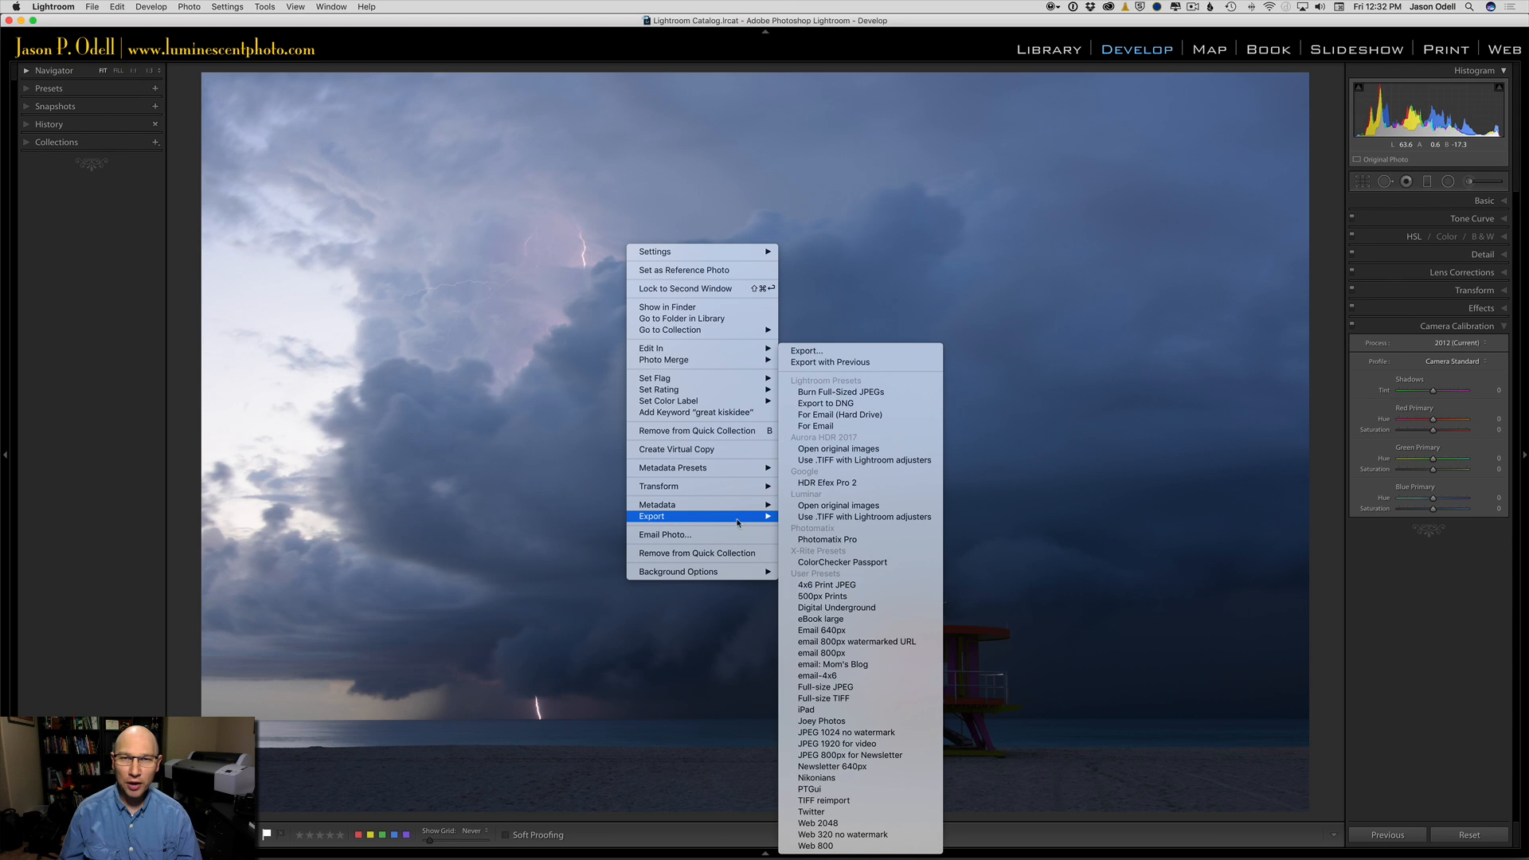
pyautogui.moveTo(823, 403)
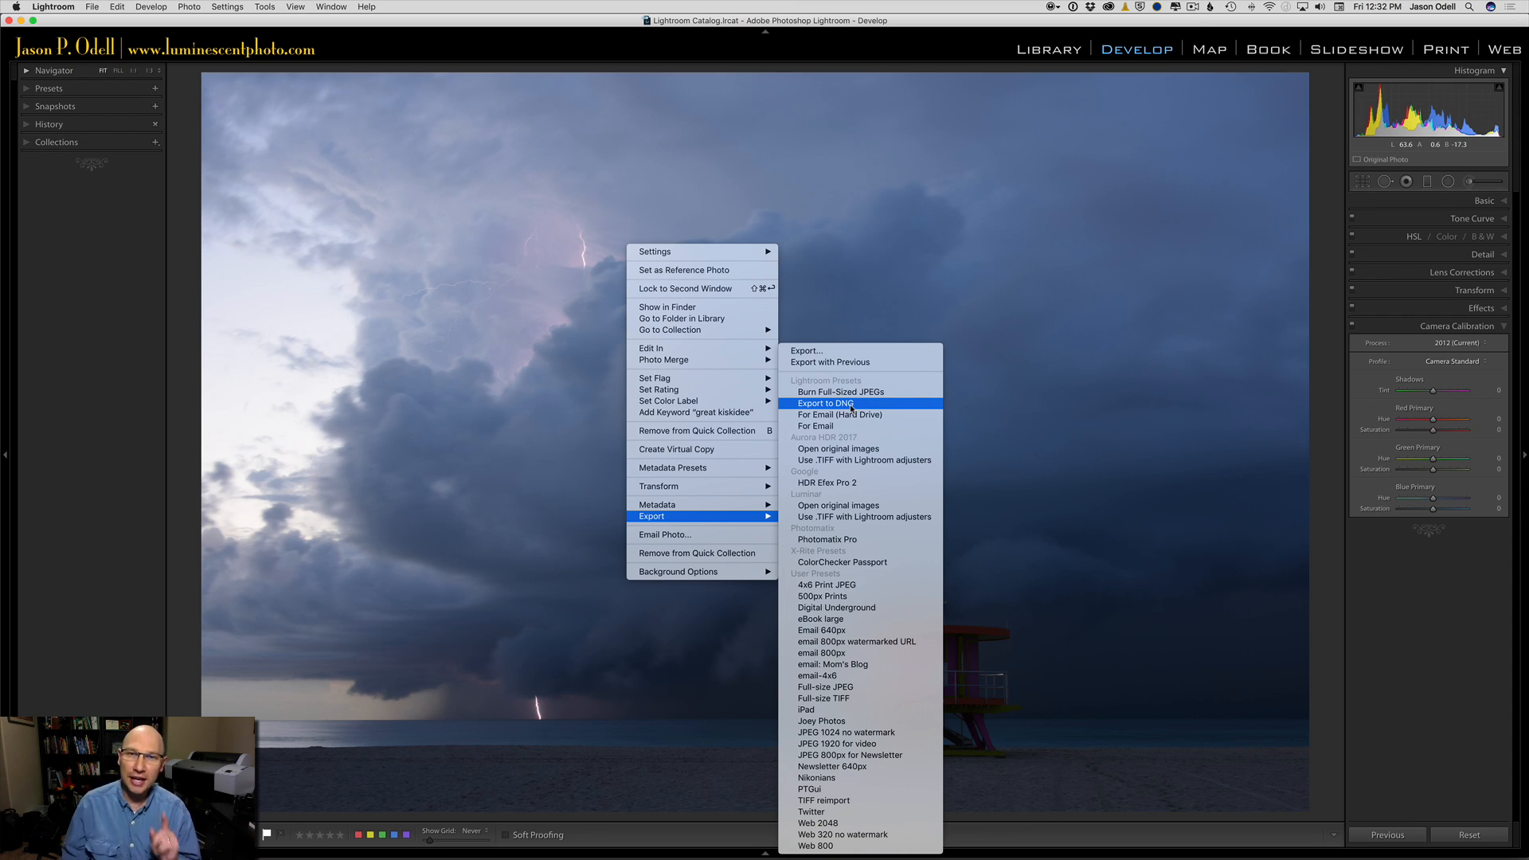
pyautogui.moveTo(850, 408)
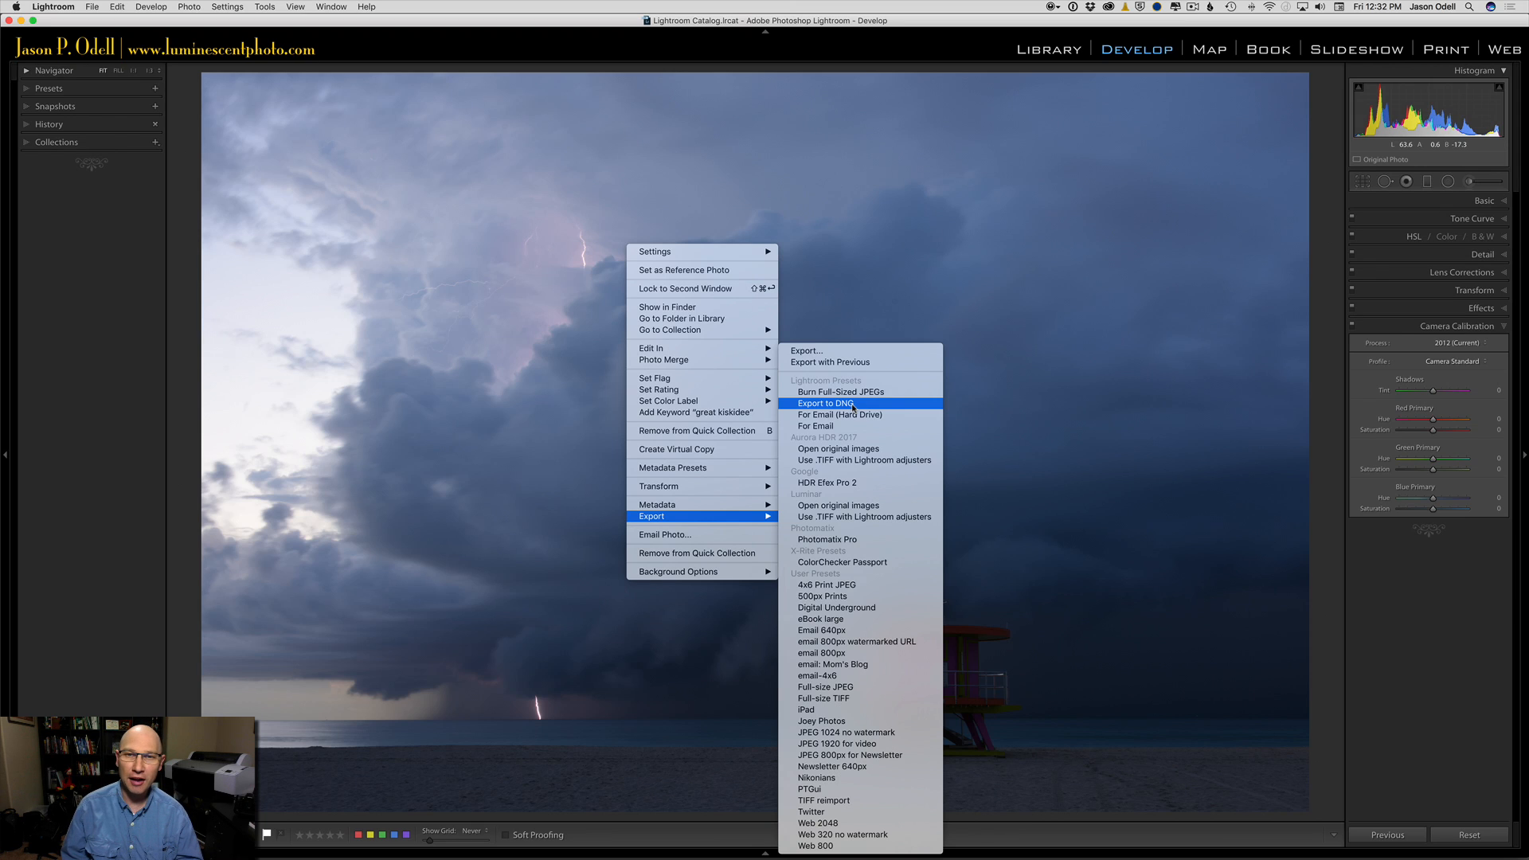
pyautogui.click(828, 403)
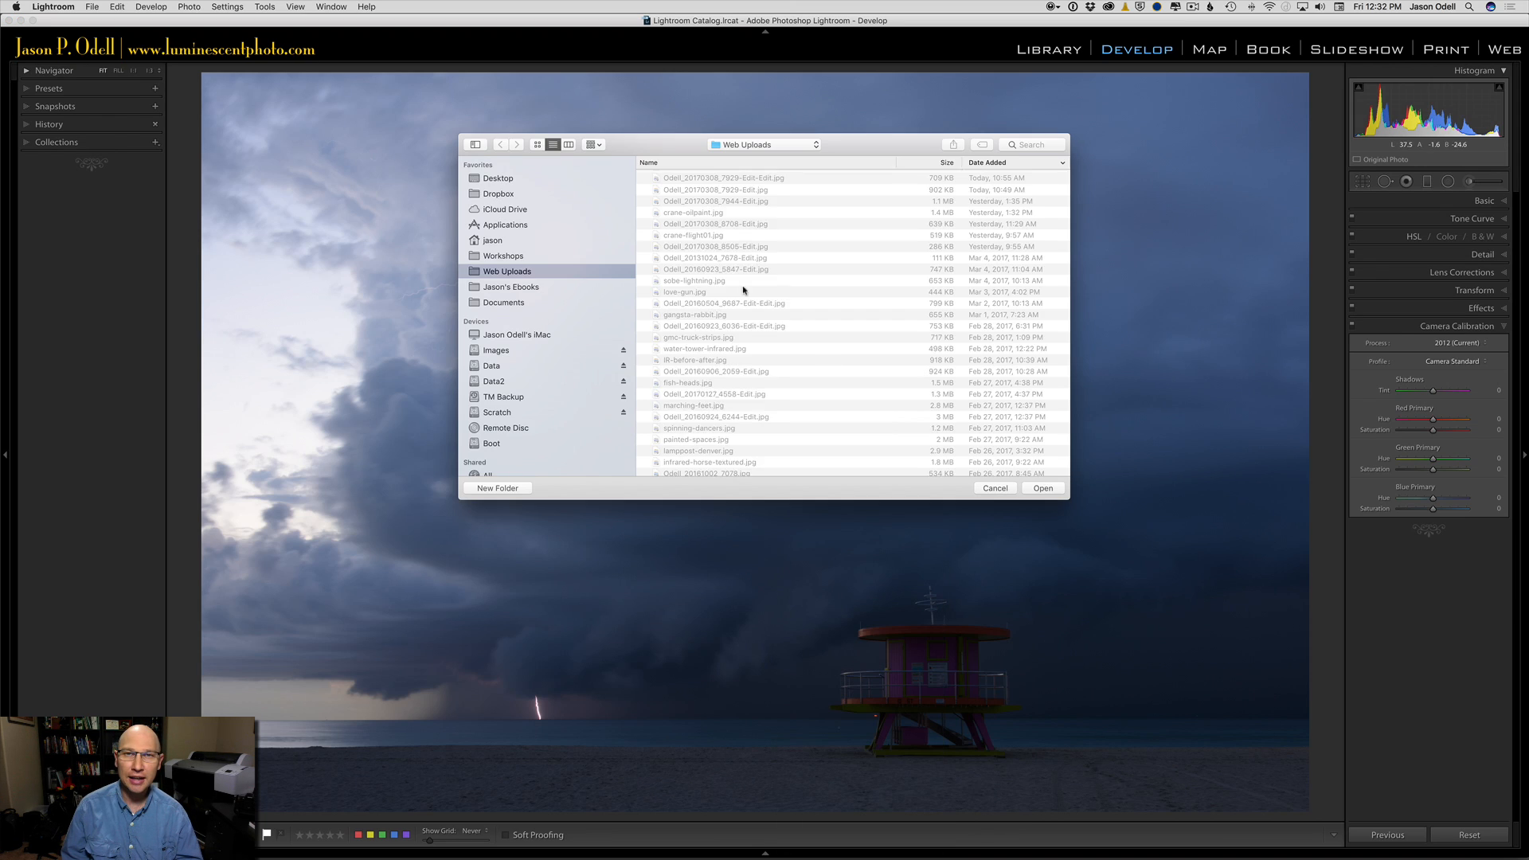
pyautogui.click(497, 177)
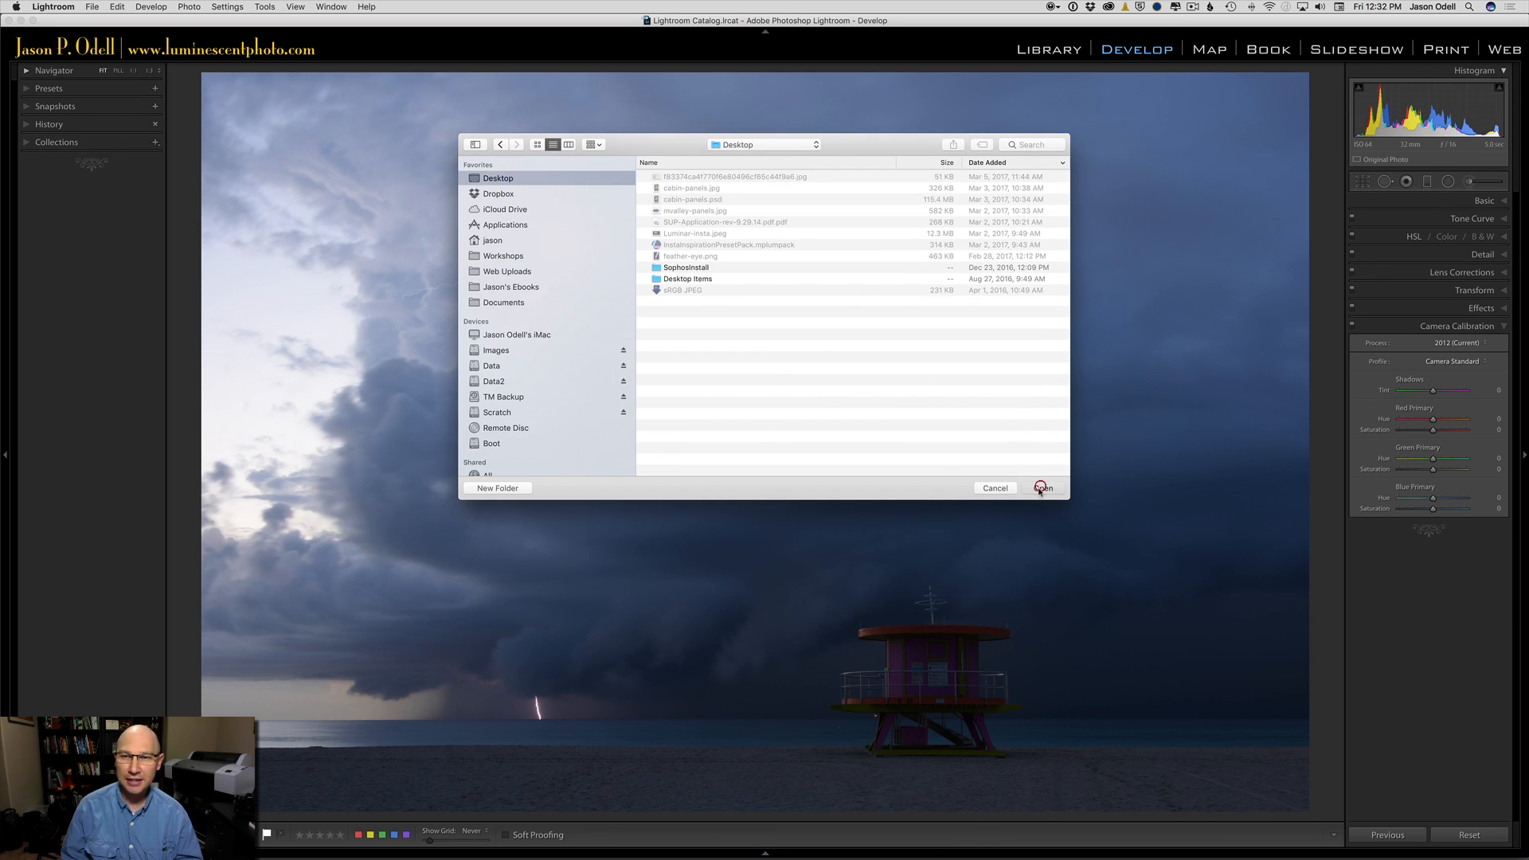
pyautogui.click(1042, 487)
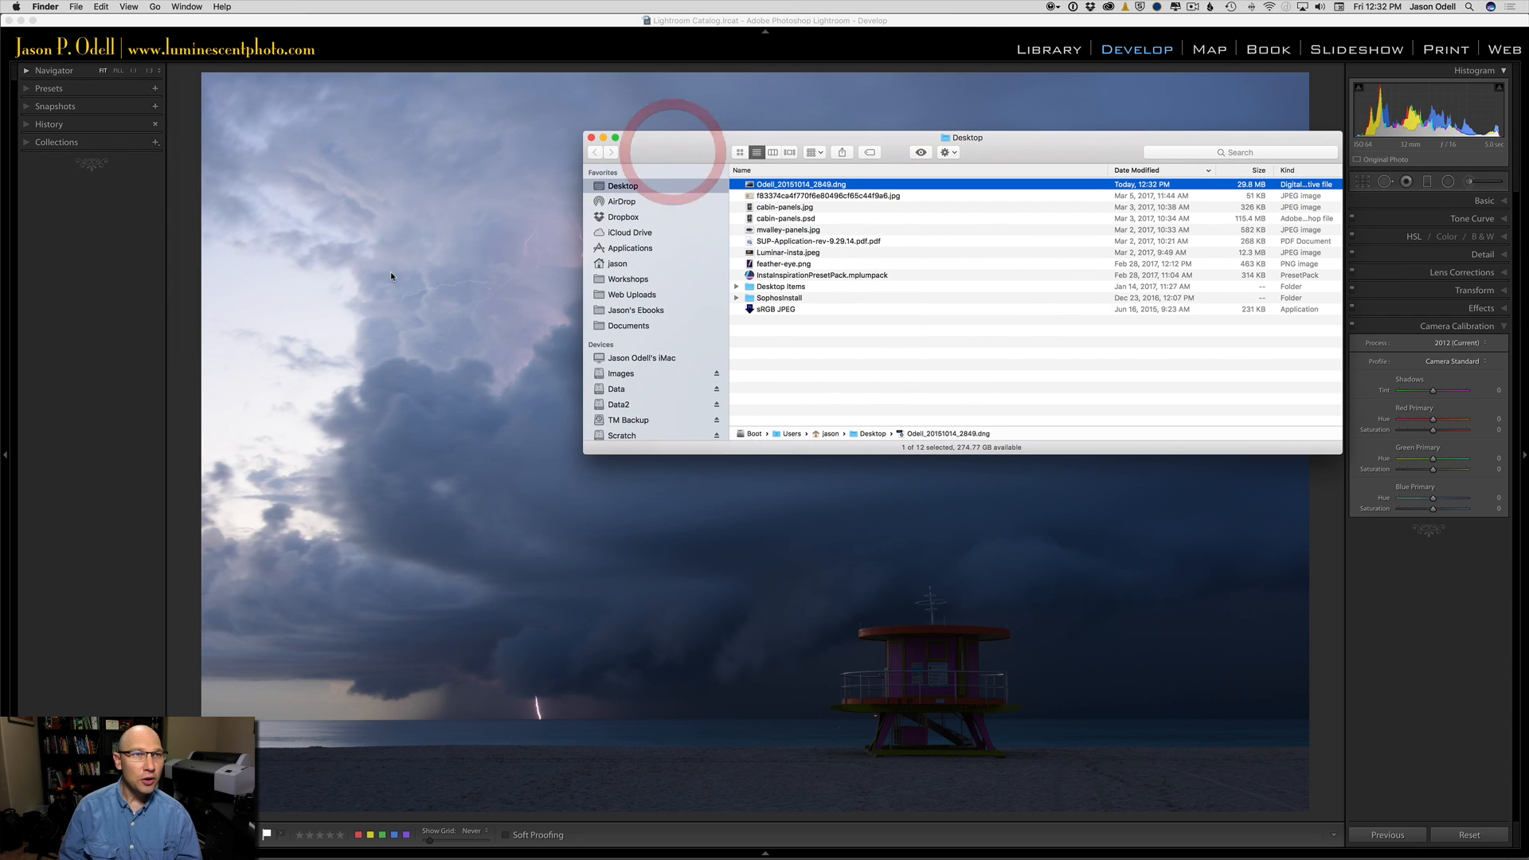
# - Close the Finder Desktop window, leaving the exported DNG visible on the desktop
pyautogui.click(591, 137)
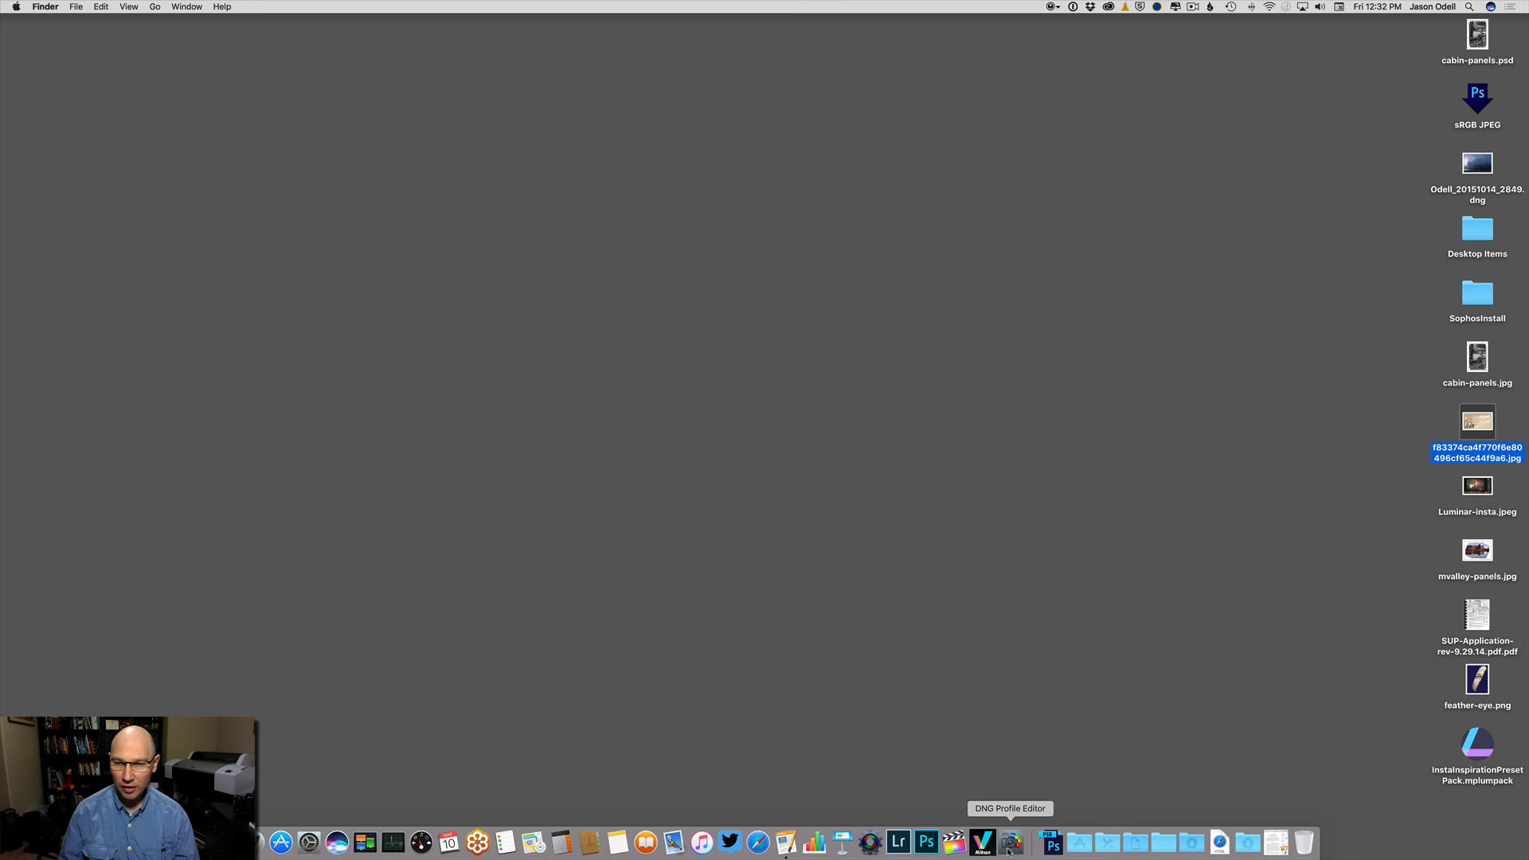
# - Launch DNG Profile Editor and move its window out of the way
pyautogui.click(1009, 841)
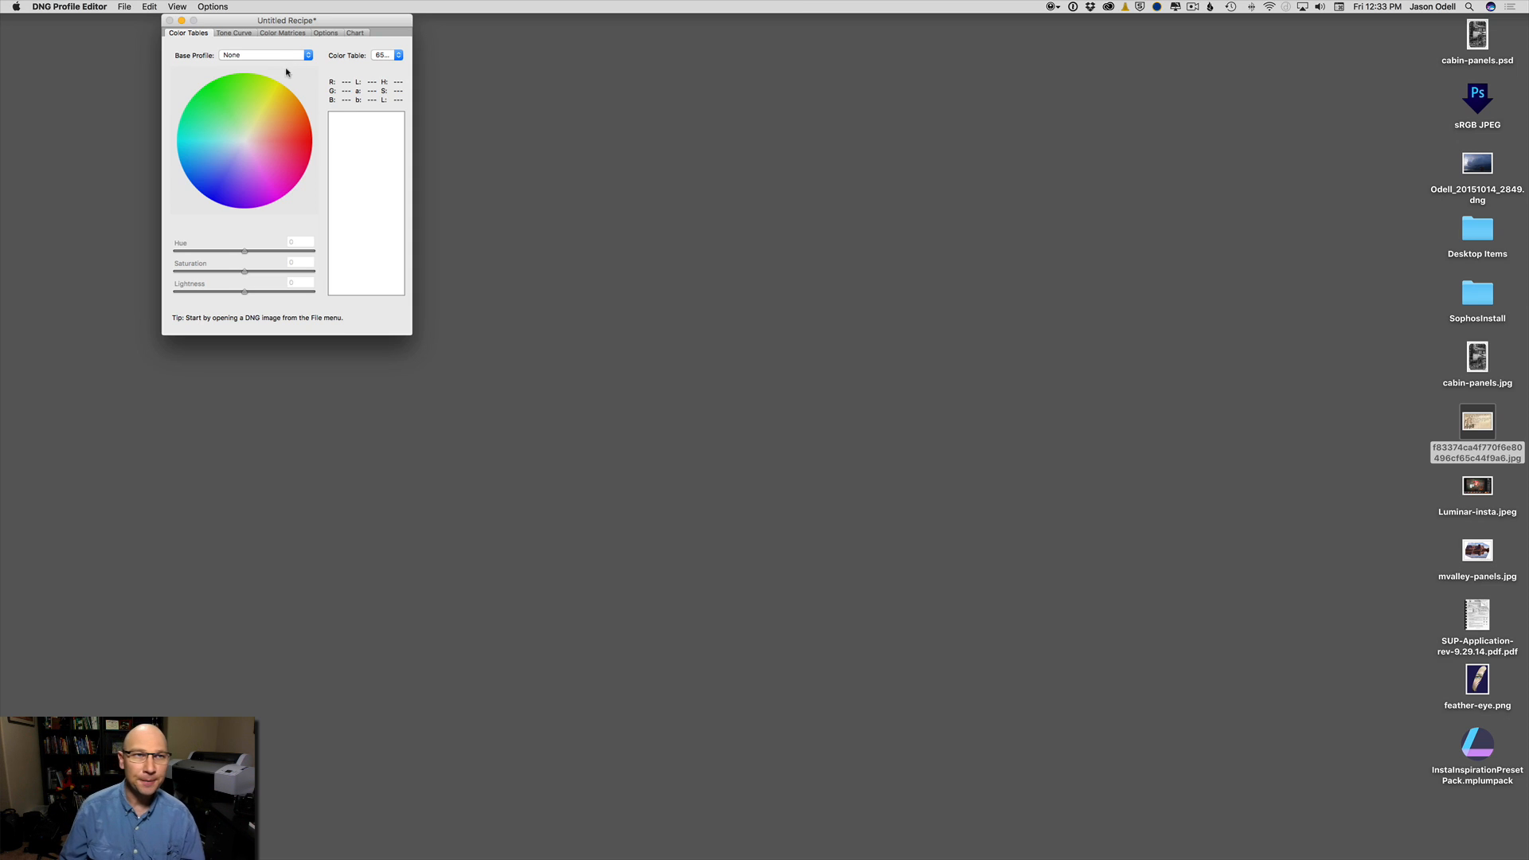
pyautogui.moveTo(285, 21); pyautogui.dragTo(164, 21)
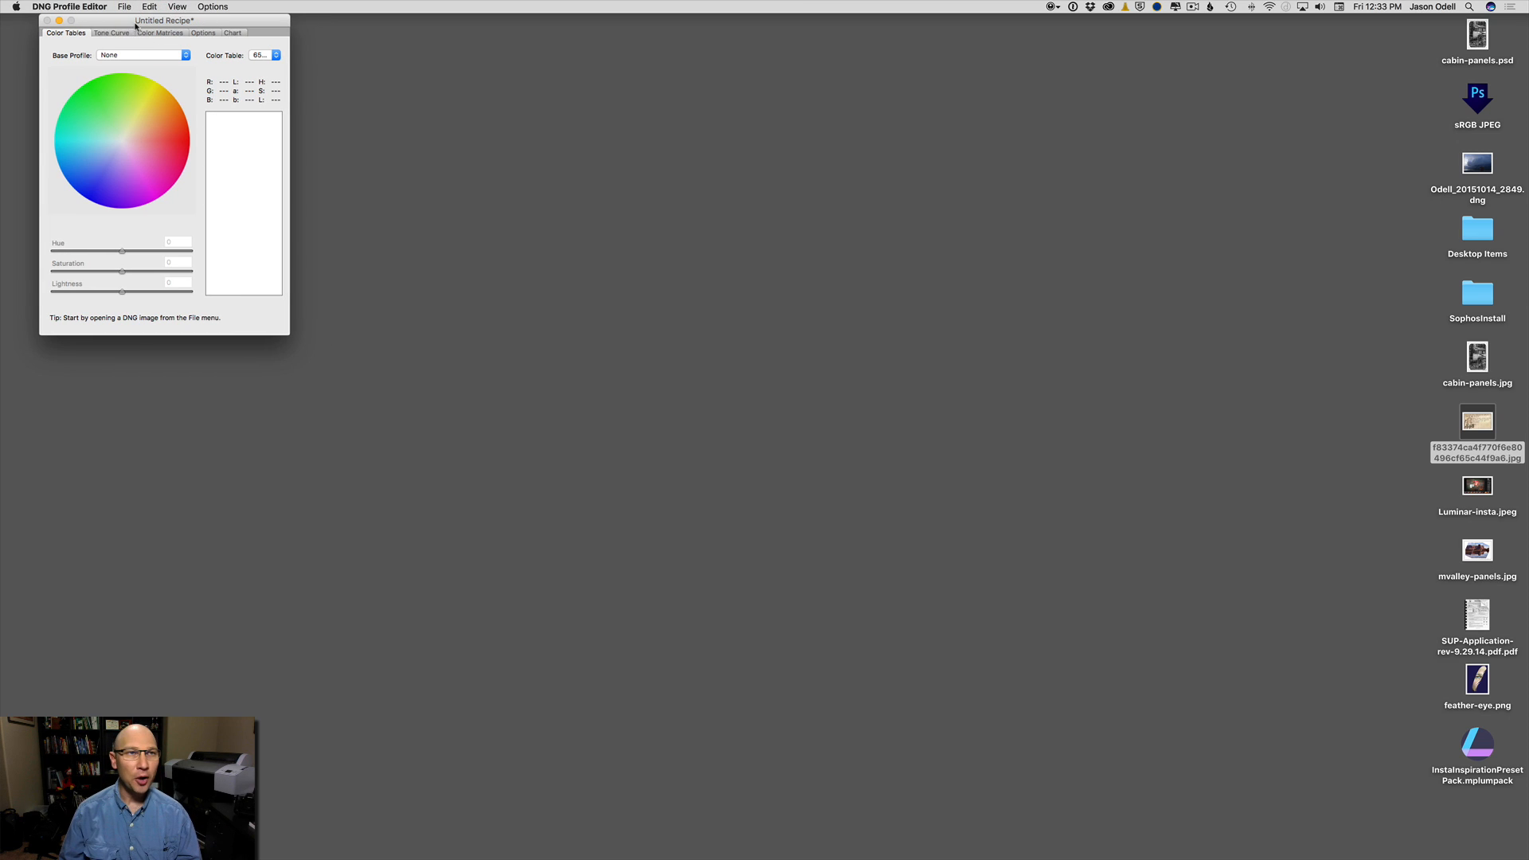
# - Load Odell_20151014_2849.dng from the Desktop into the editor
pyautogui.click(124, 6)
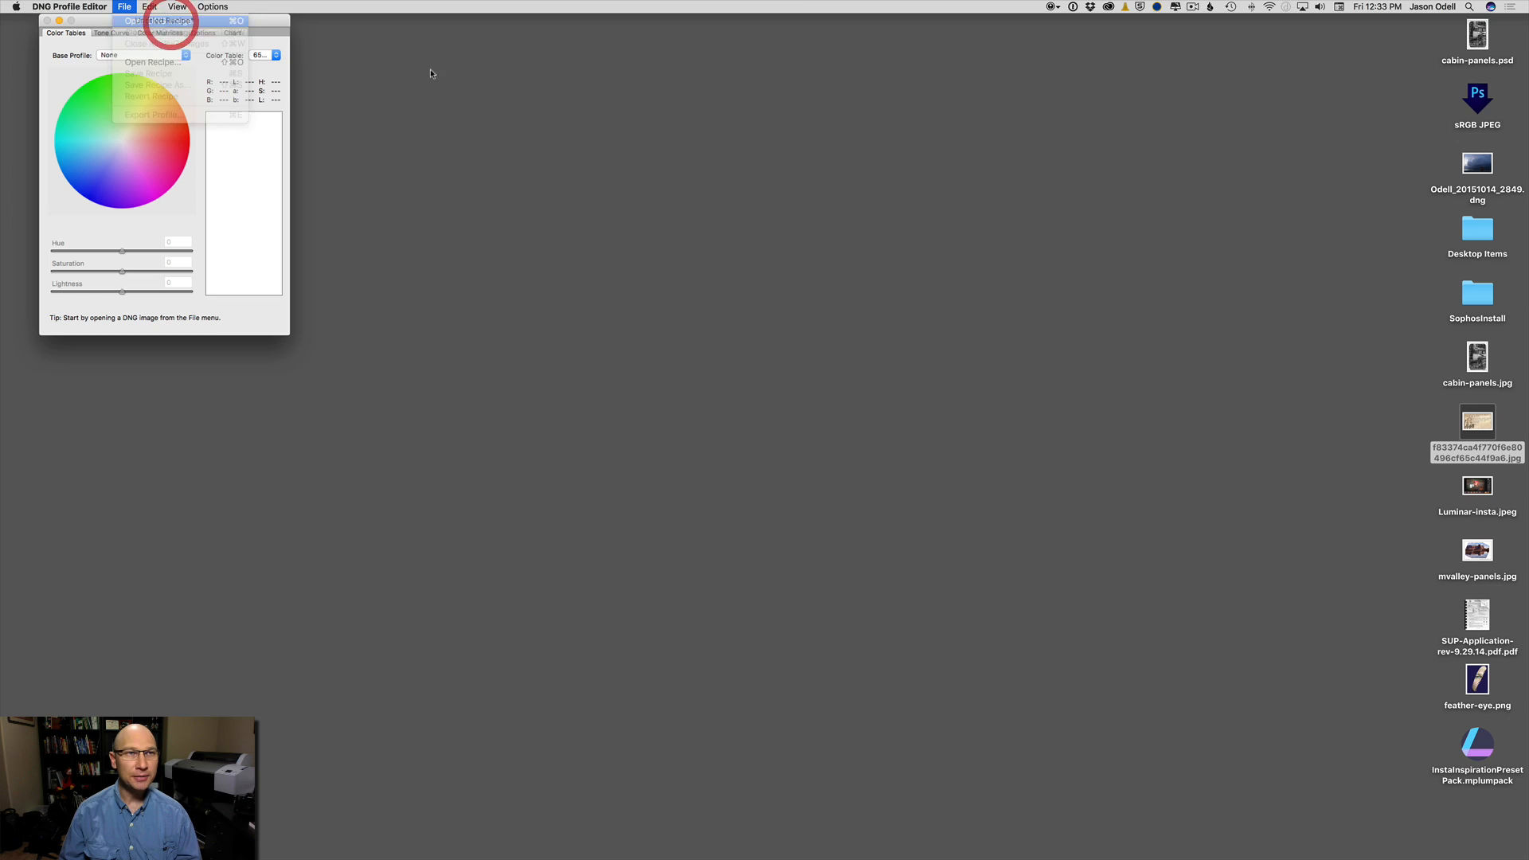
pyautogui.click(151, 62)
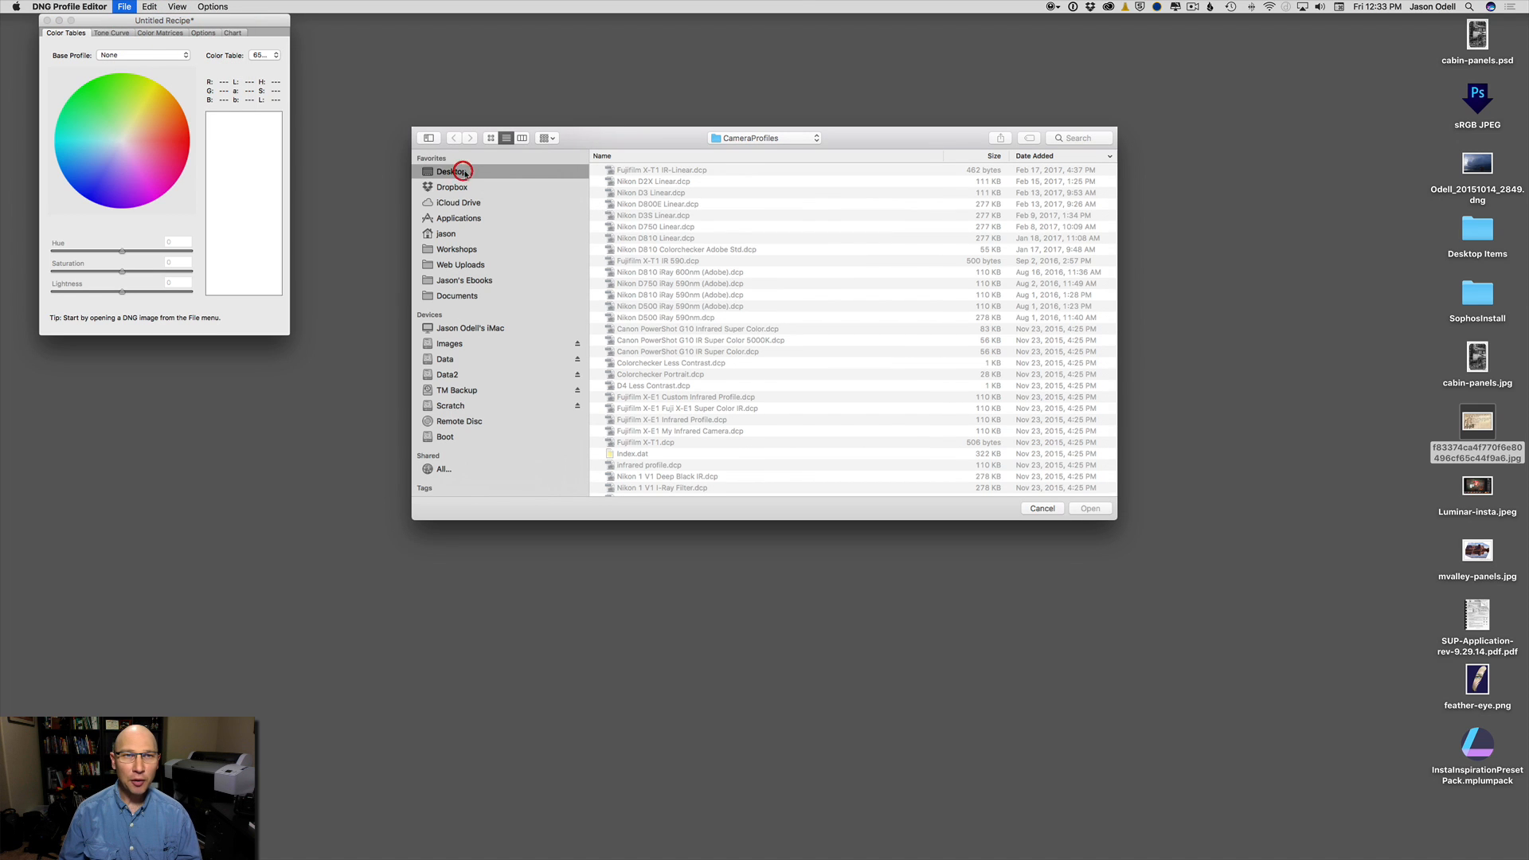
pyautogui.click(451, 170)
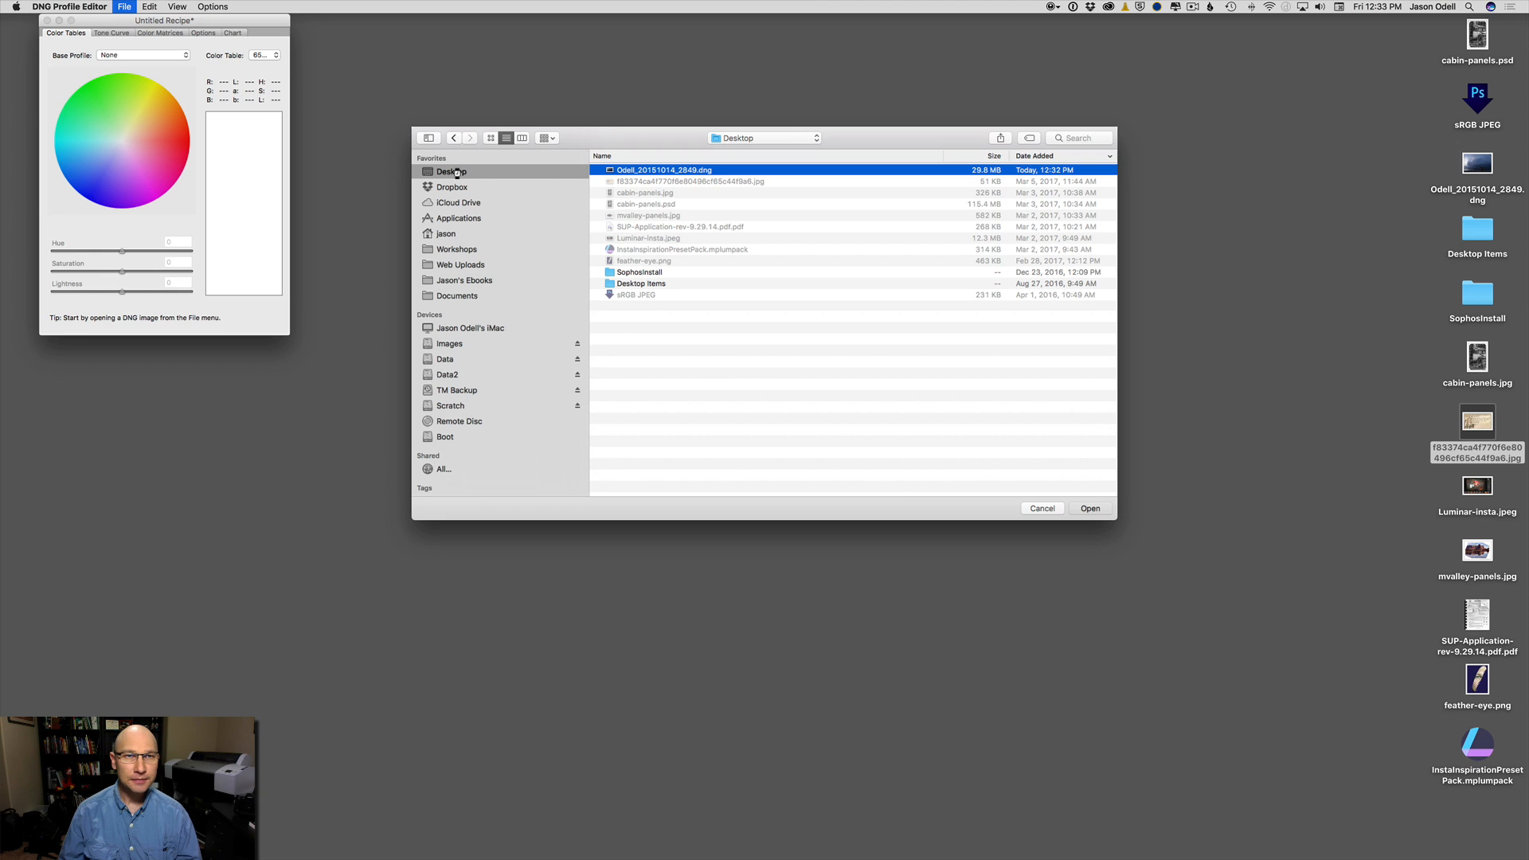
pyautogui.click(1089, 508)
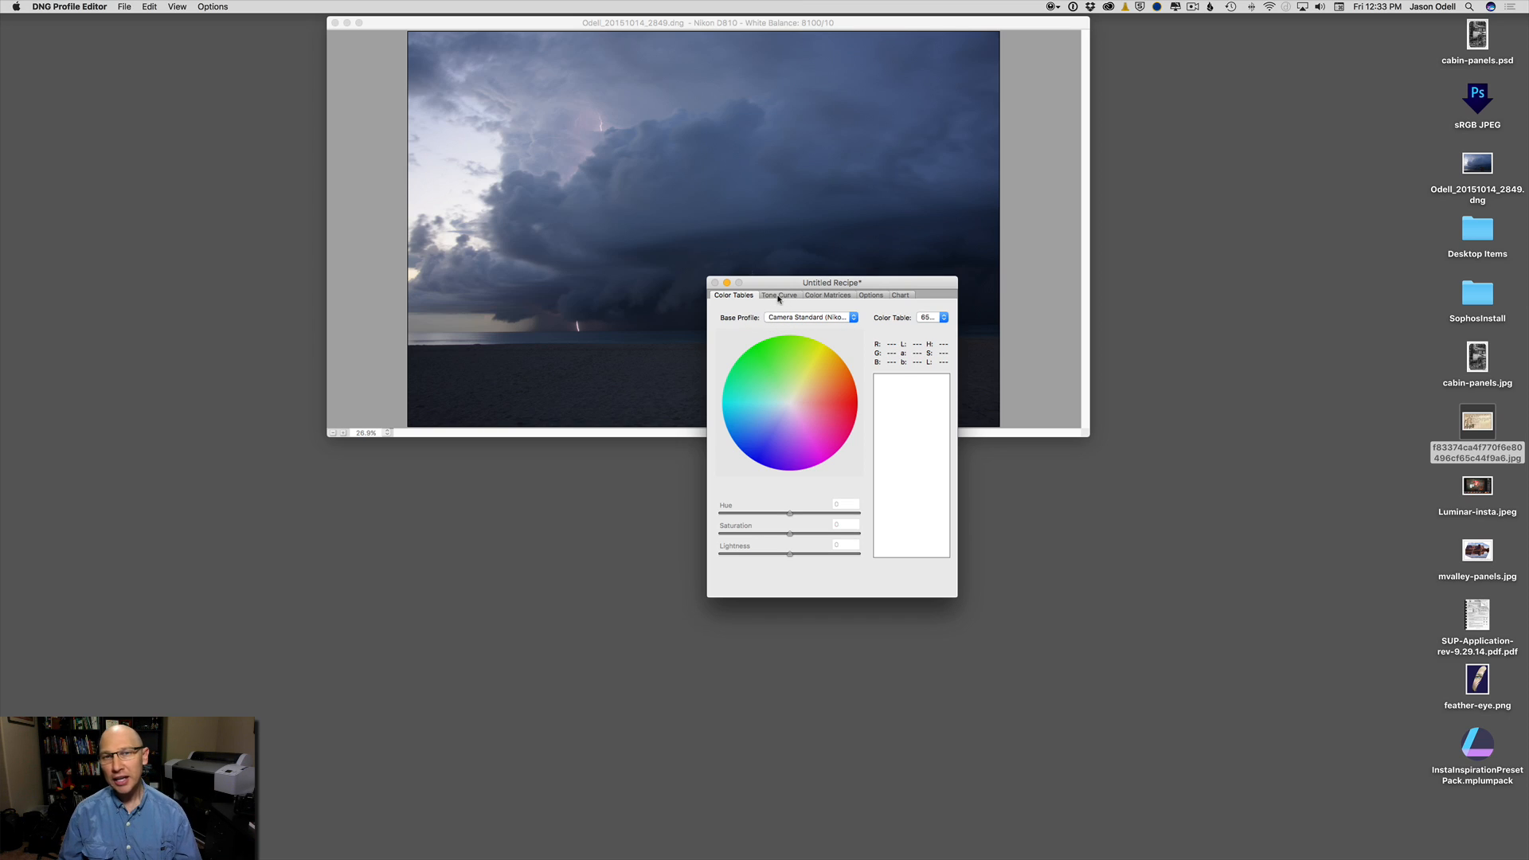
# - Set the recipe's base tone curve to Linear, darkening and flattening the photo
pyautogui.click(779, 296)
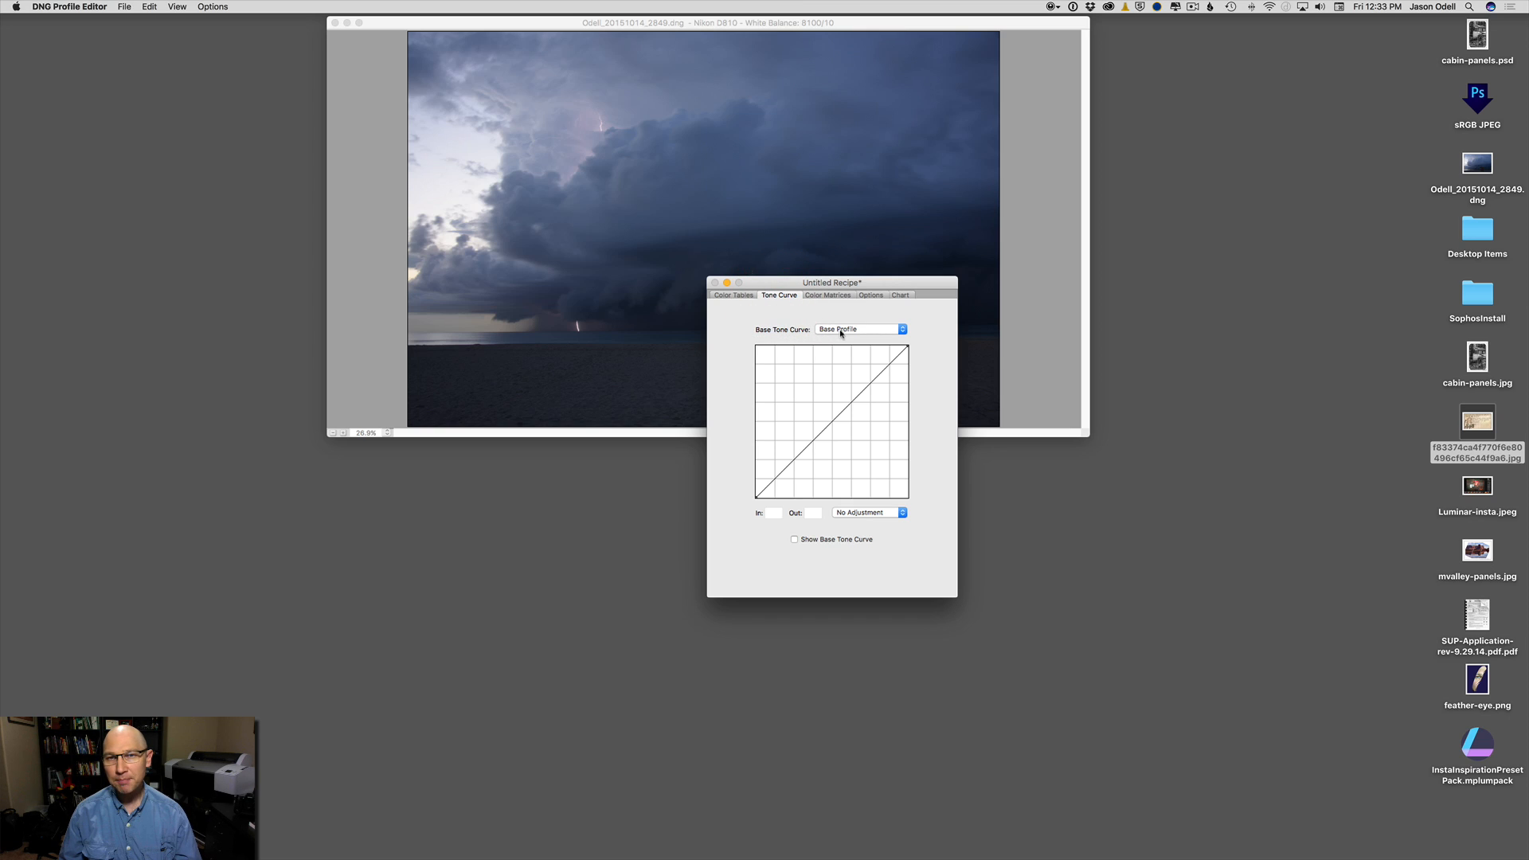
pyautogui.click(858, 328)
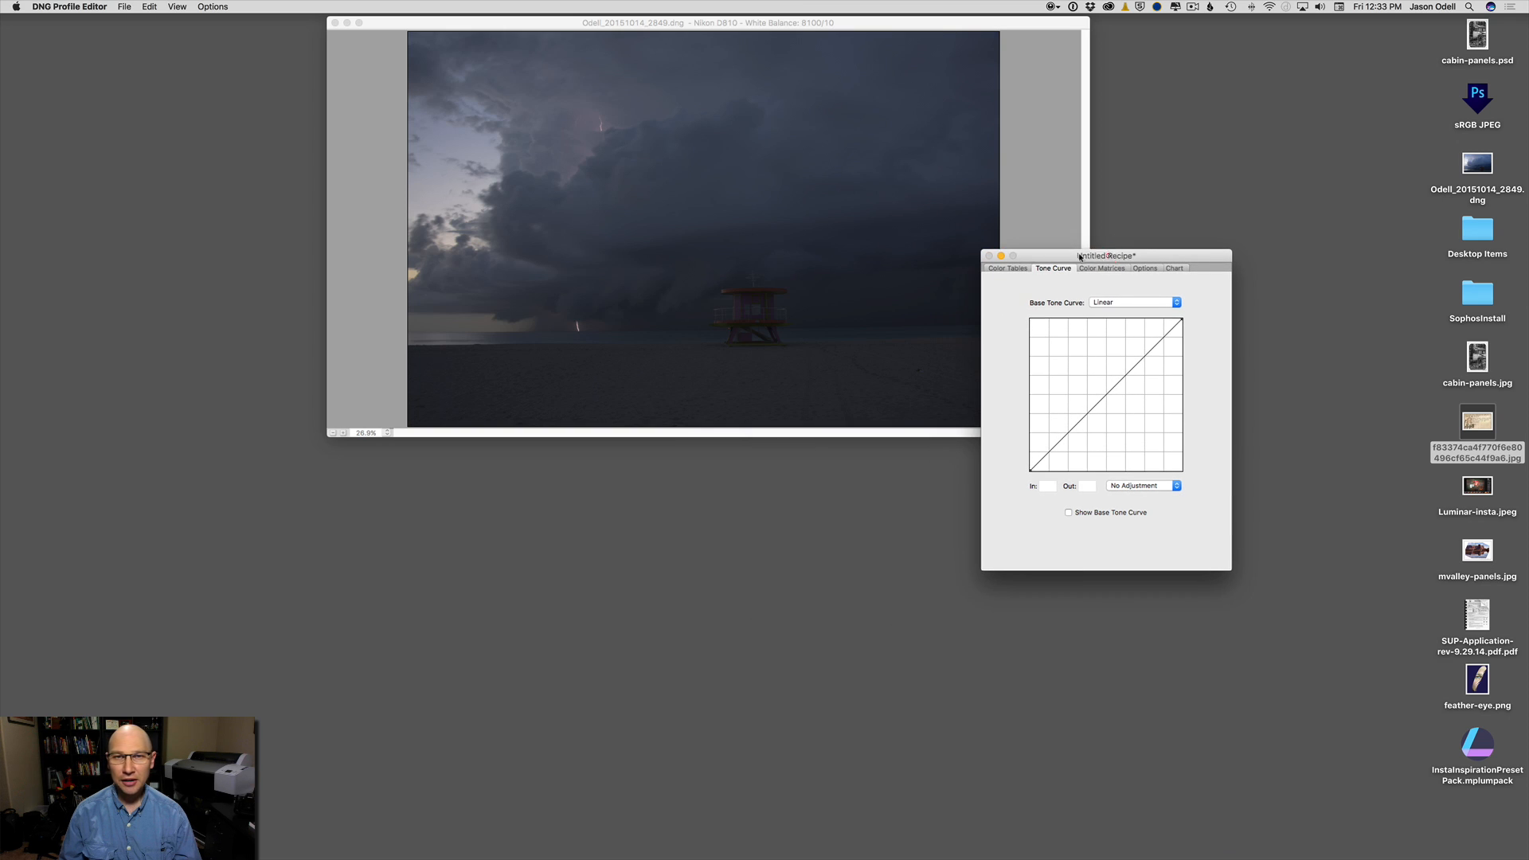
pyautogui.moveTo(1105, 254); pyautogui.dragTo(881, 293)
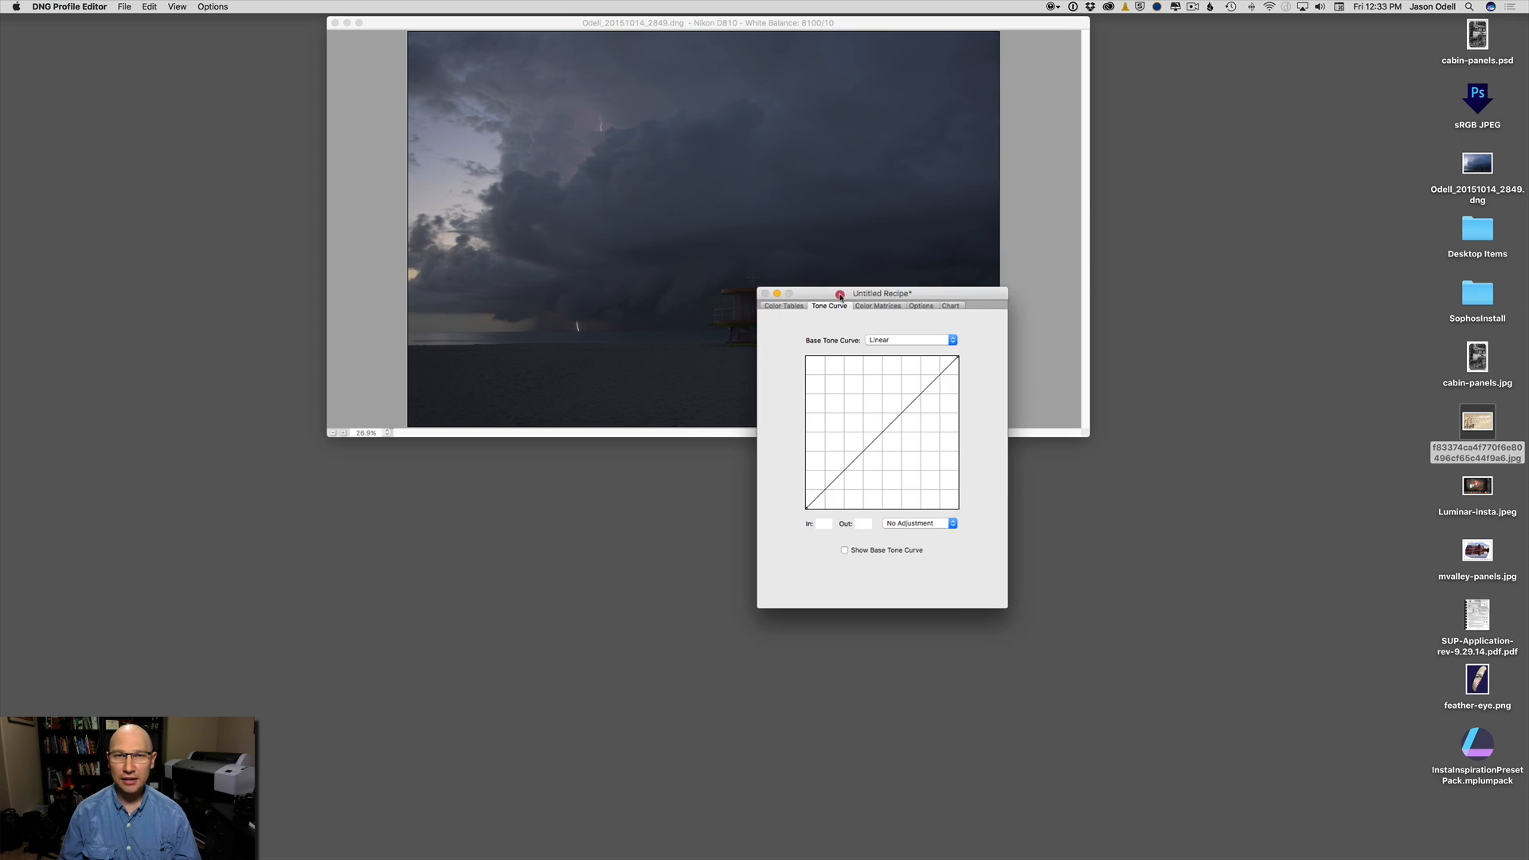
pyautogui.moveTo(881, 293); pyautogui.dragTo(710, 274)
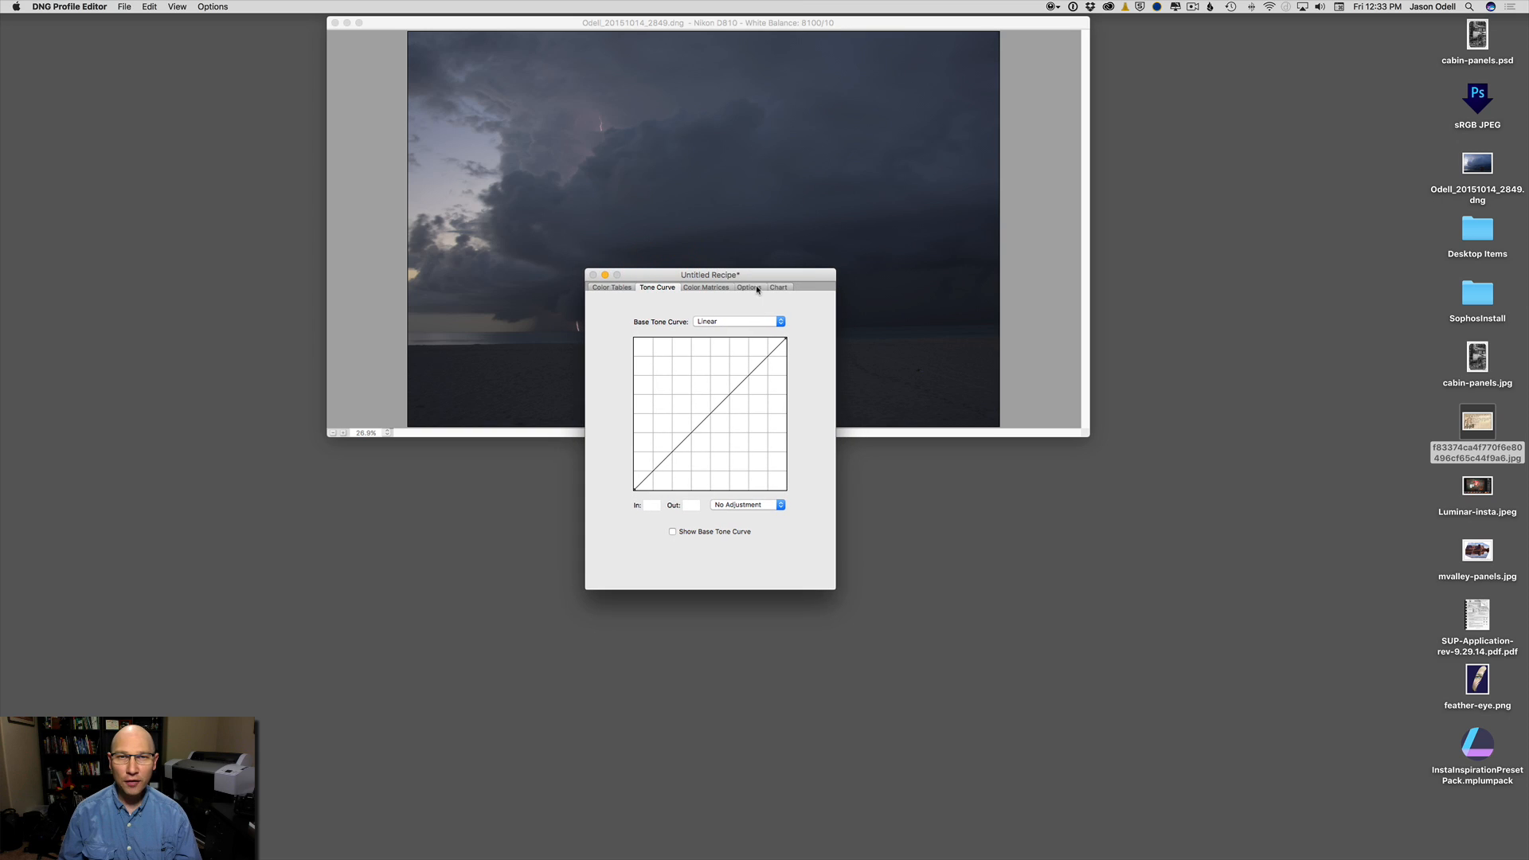
# - Enter 'Lin' as the profile name in the recipe options
pyautogui.click(749, 287)
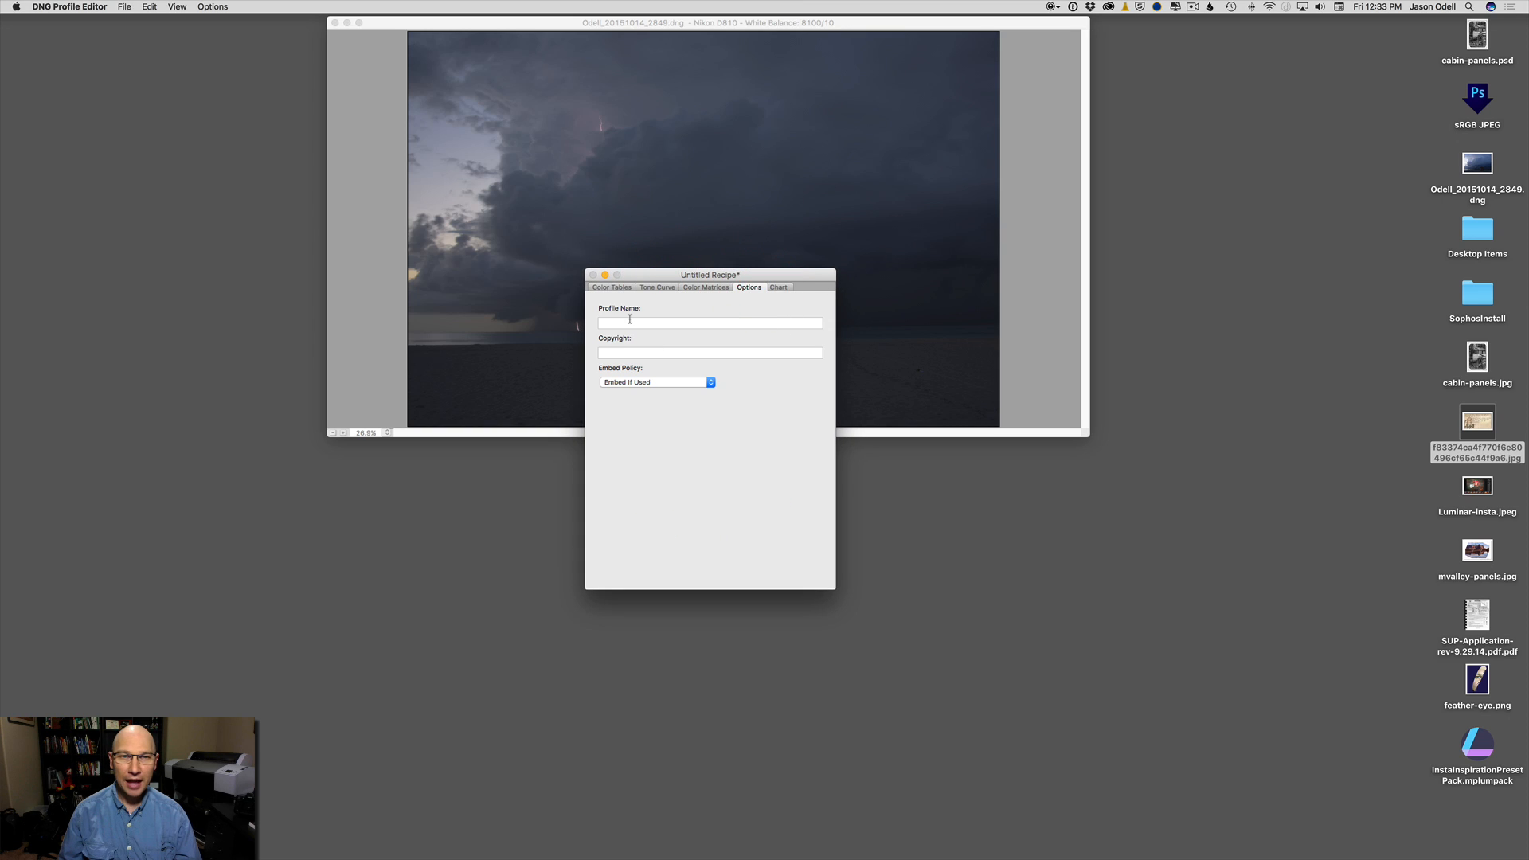
pyautogui.write('Lin')
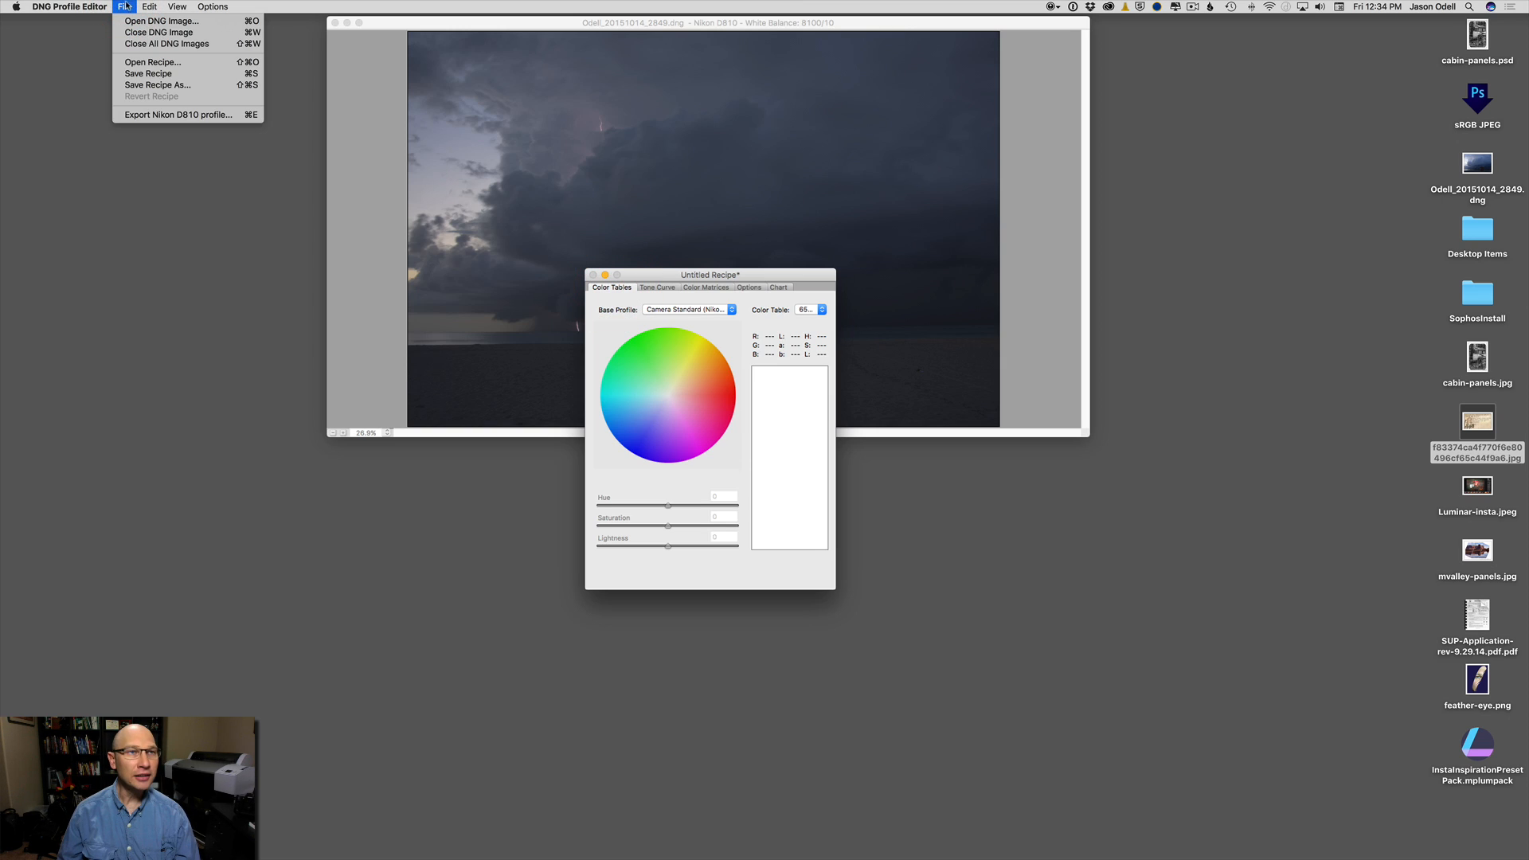
pyautogui.moveTo(177, 115)
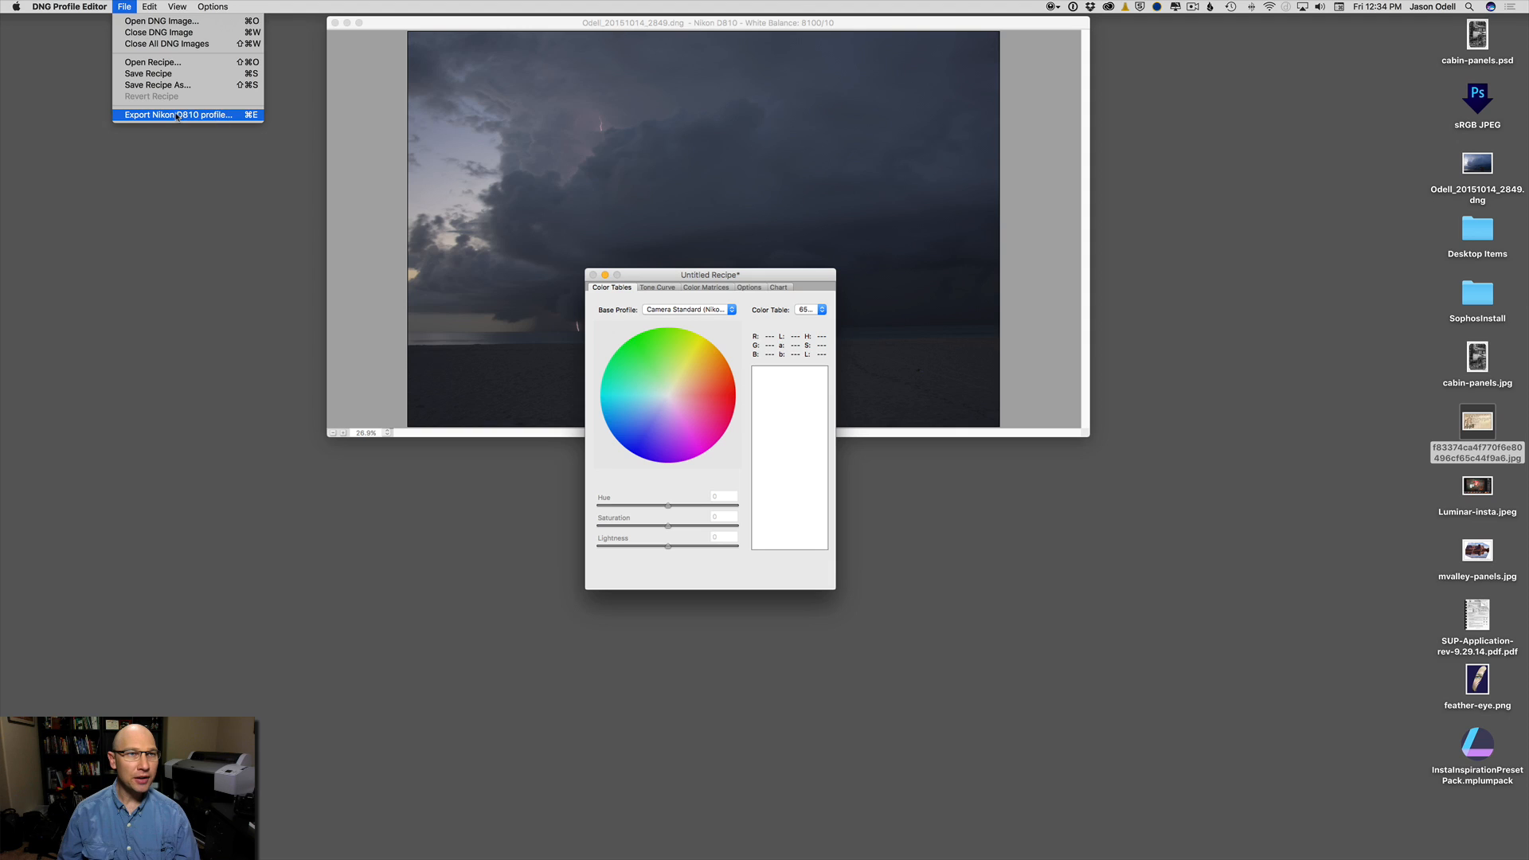
pyautogui.moveTo(180, 117)
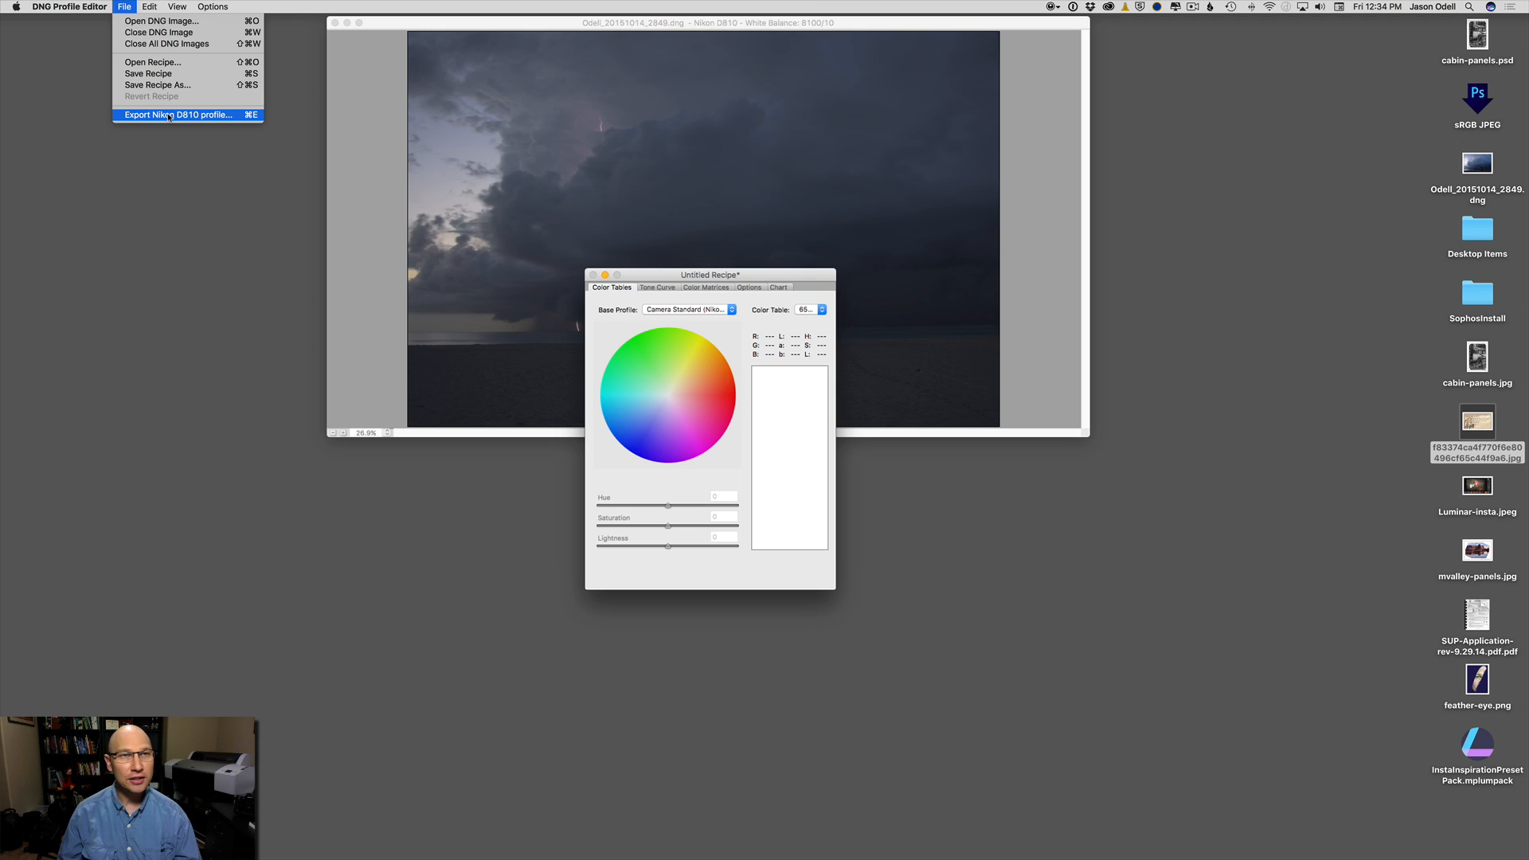
# - Export the profile as Nikon D810 Linear and quit without saving the recipe
pyautogui.click(177, 114)
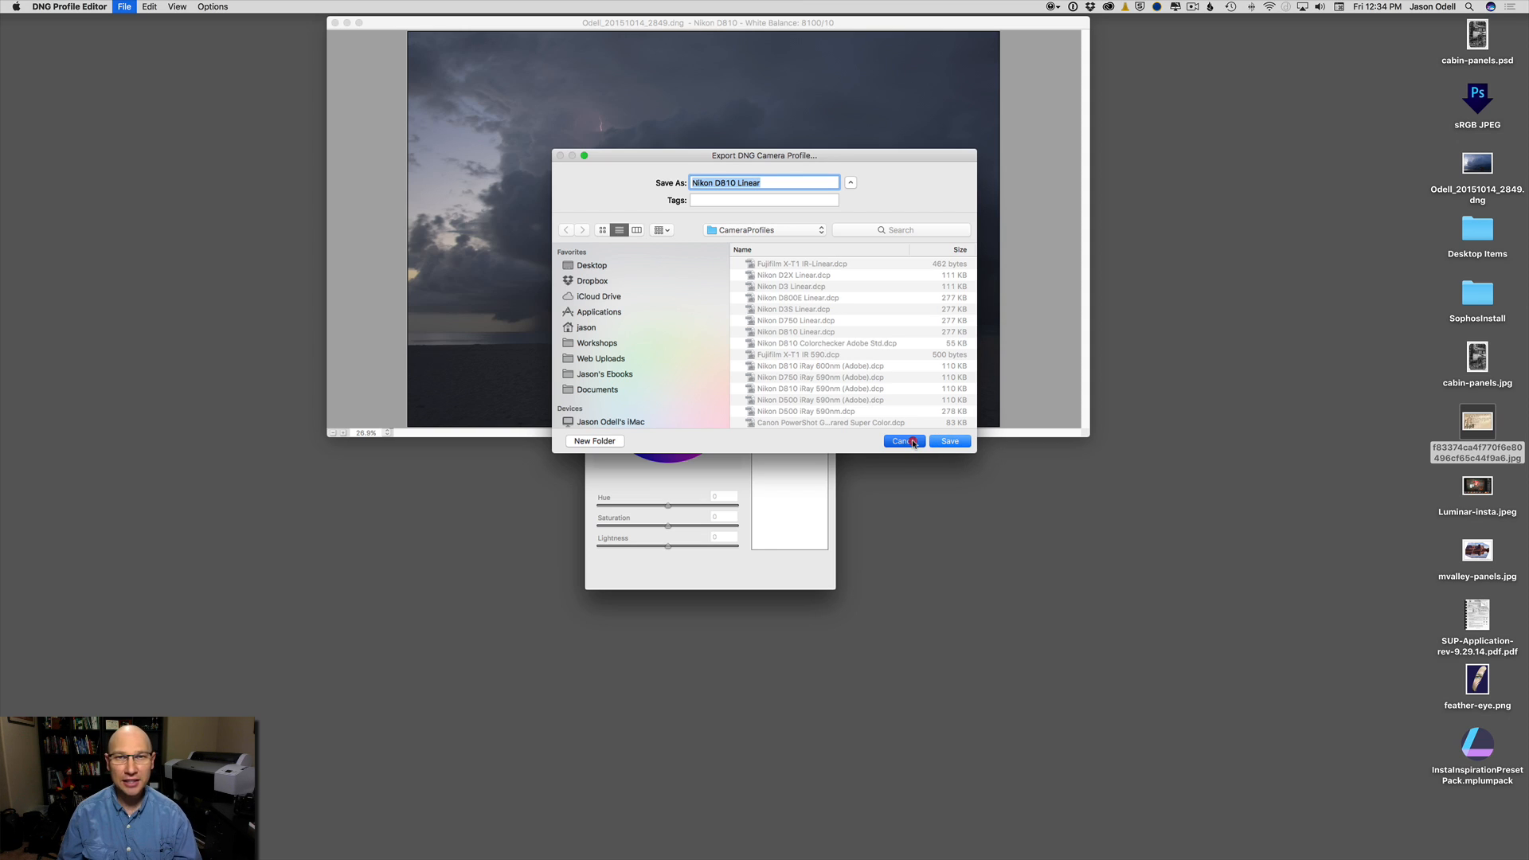
pyautogui.click(901, 441)
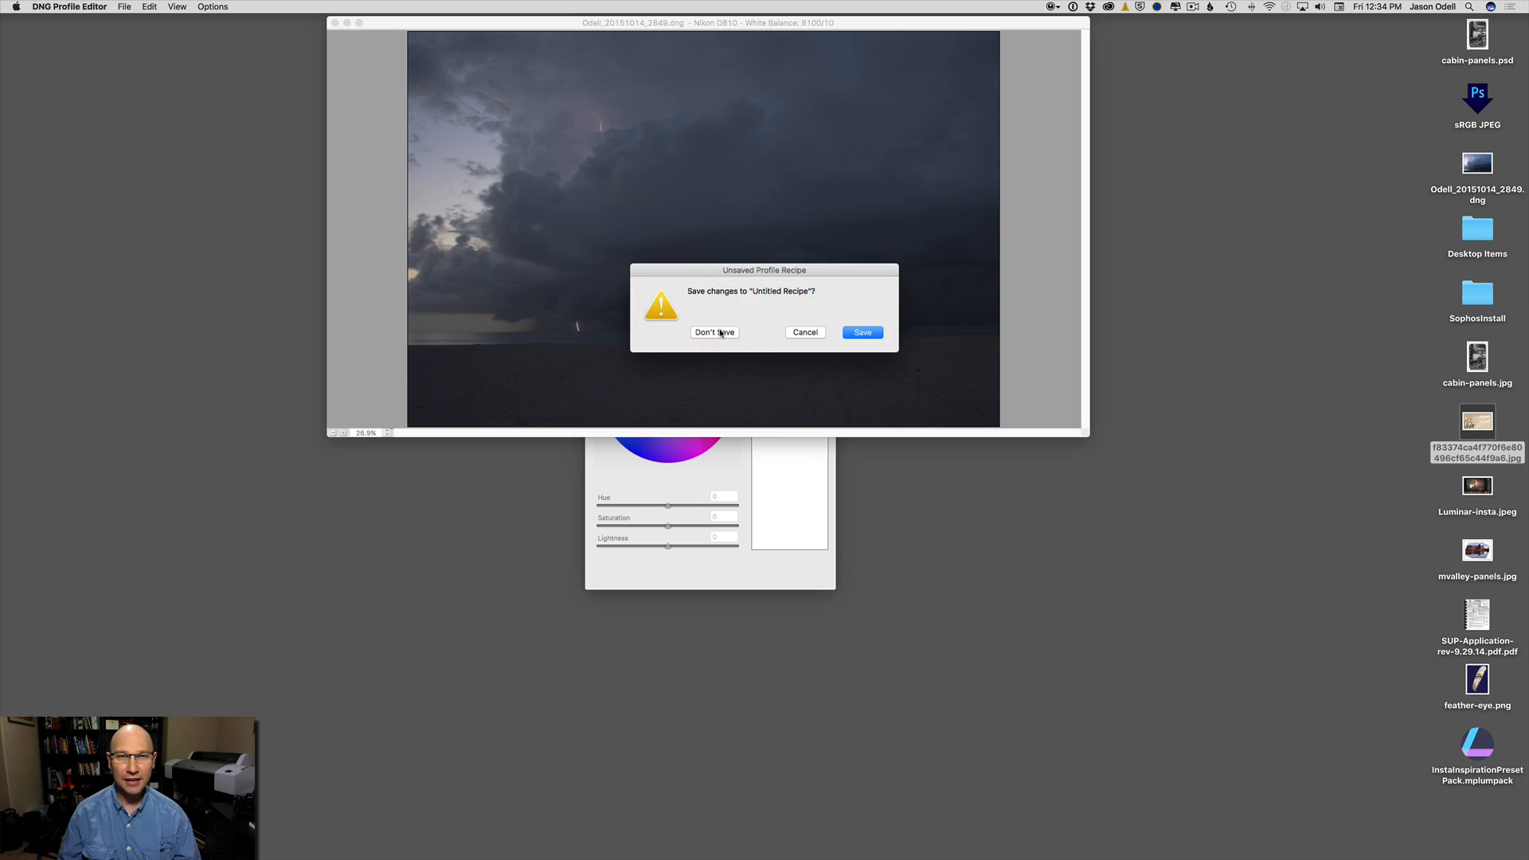
pyautogui.click(713, 333)
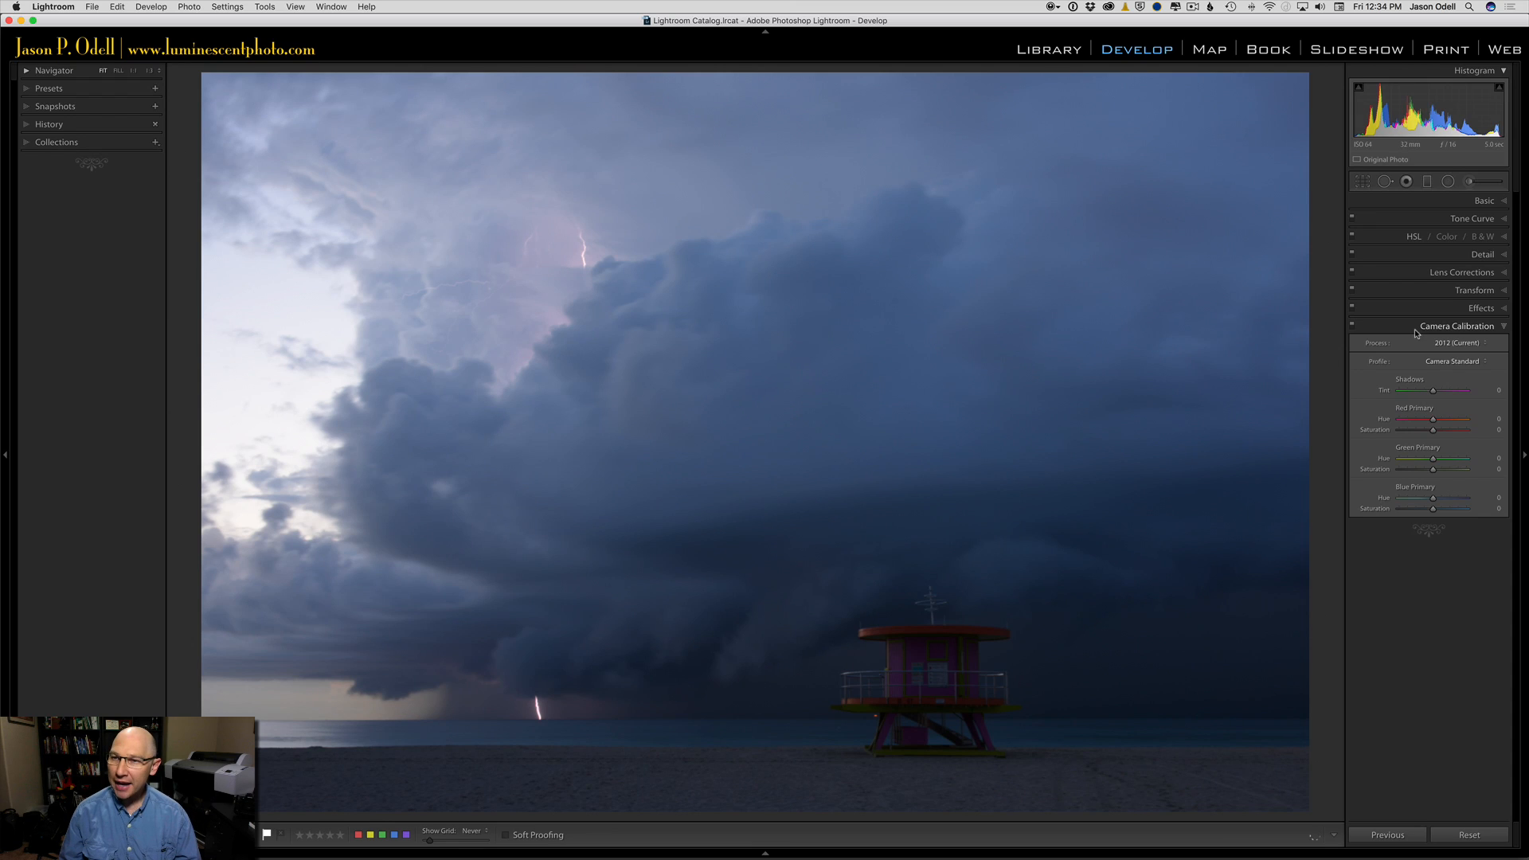
# - Apply the new Linear profile, then switch back to Camera Standard for comparison
pyautogui.click(1453, 361)
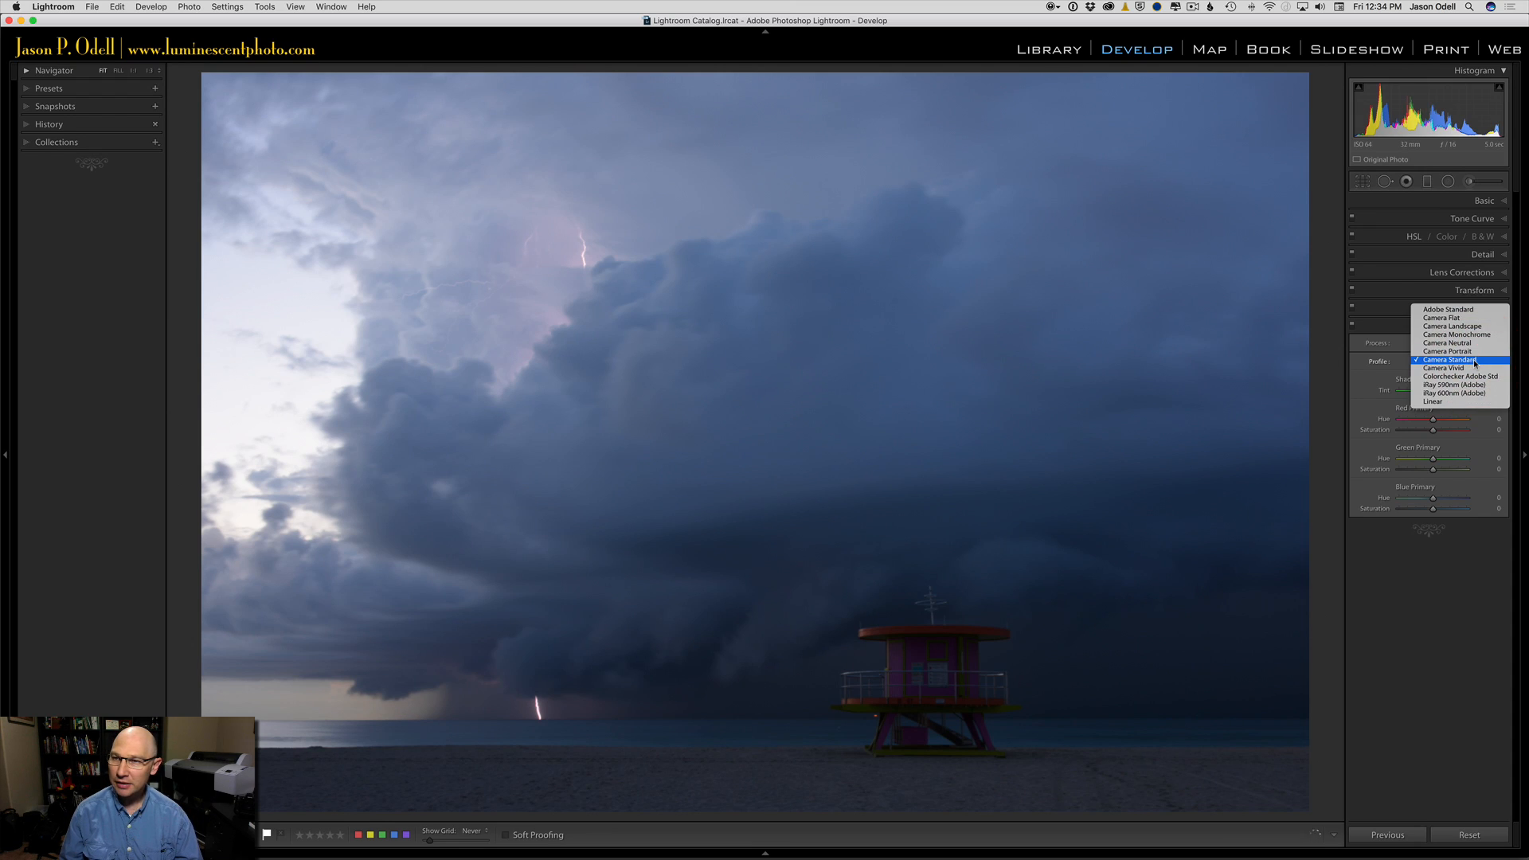
pyautogui.moveTo(1433, 401)
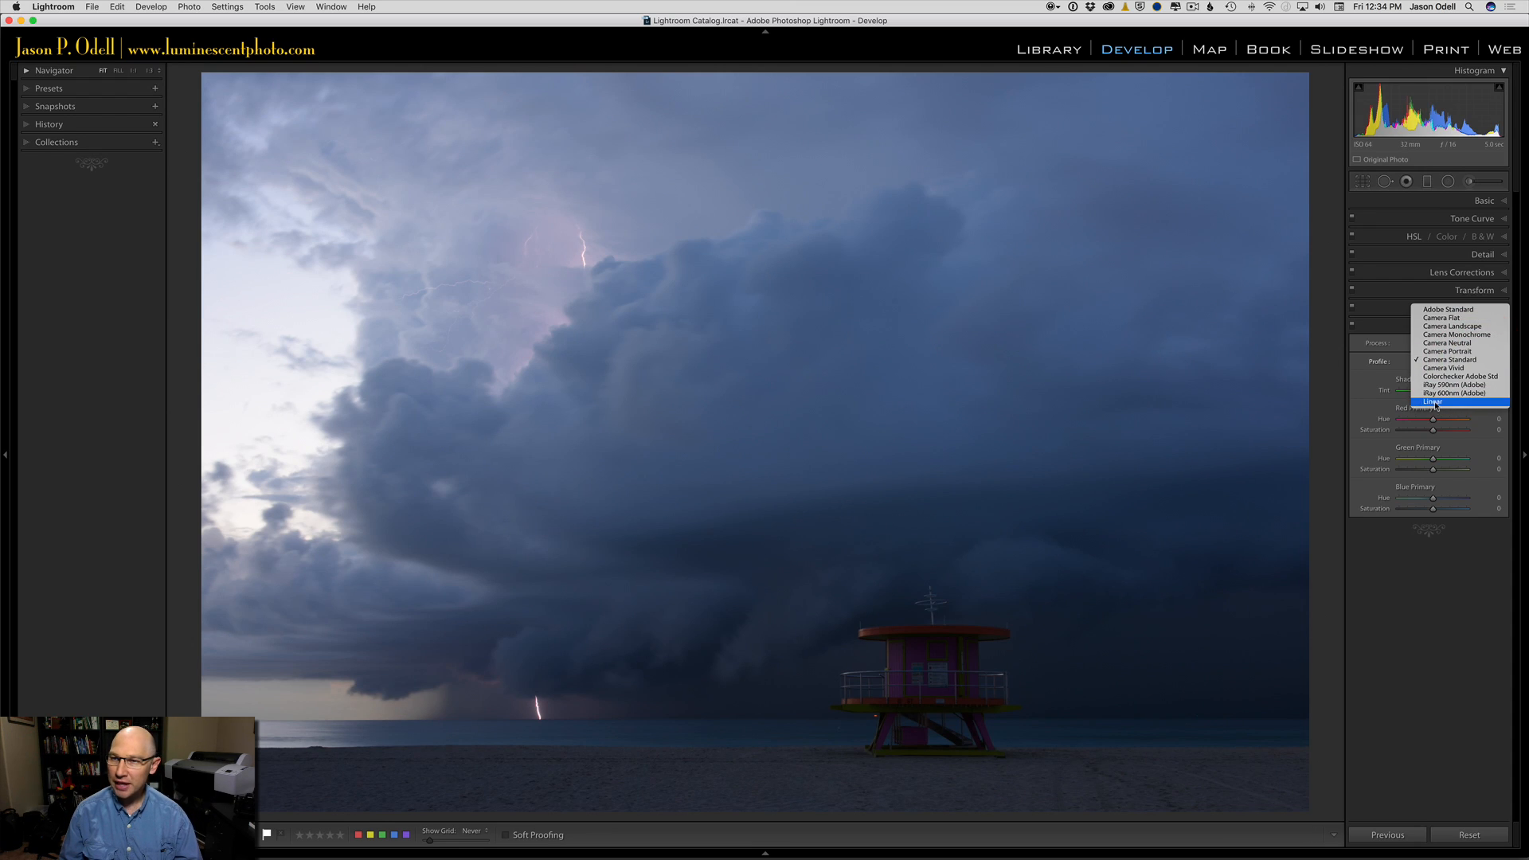
pyautogui.click(1434, 401)
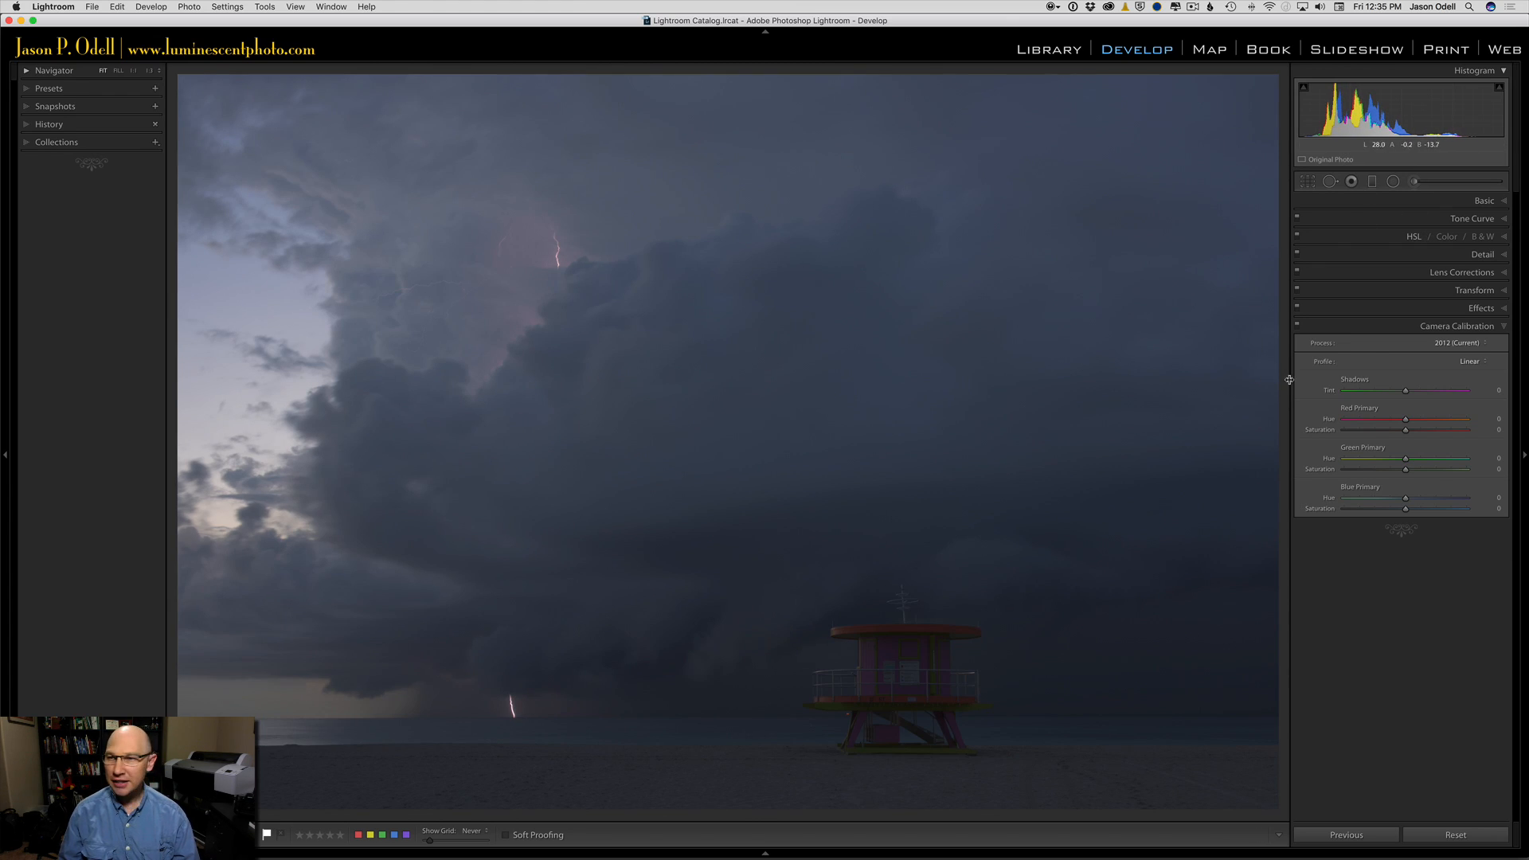
pyautogui.click(1470, 362)
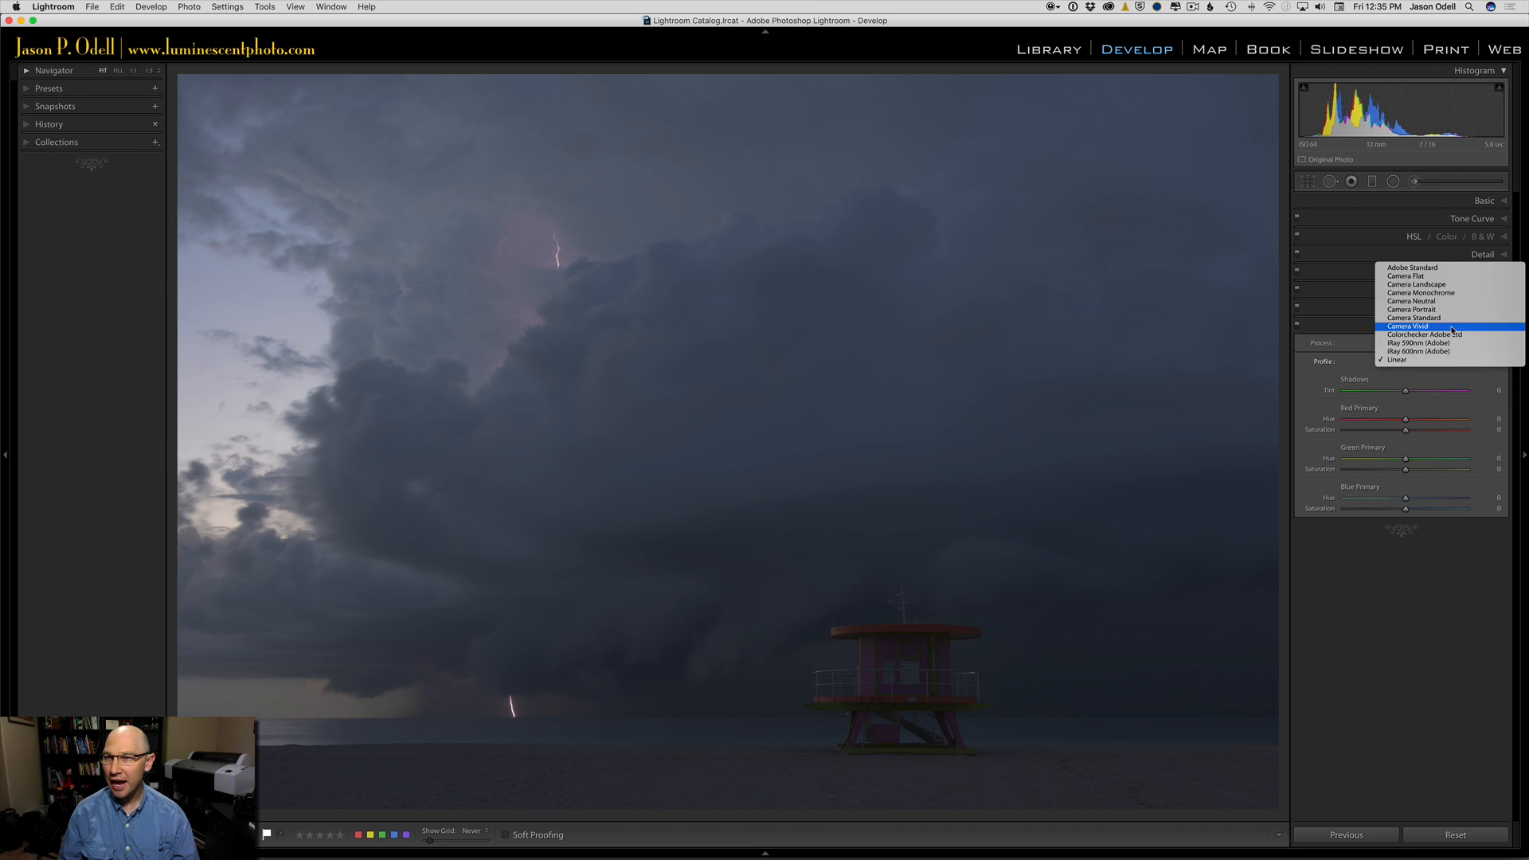
pyautogui.click(1416, 319)
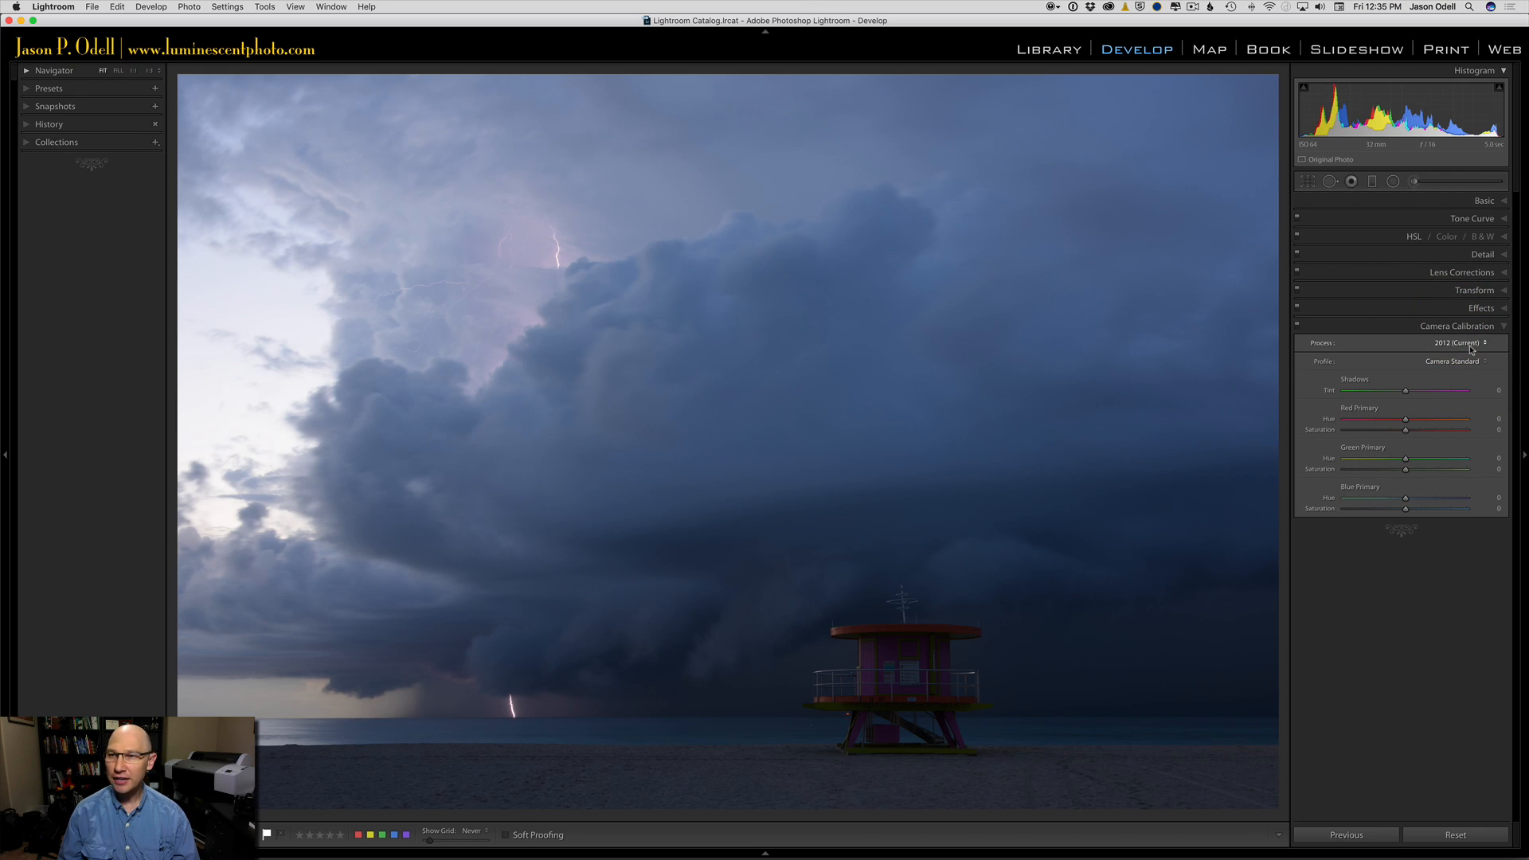
# - Reselect the Linear profile and adjust the dark tones on the histogram
pyautogui.click(1452, 362)
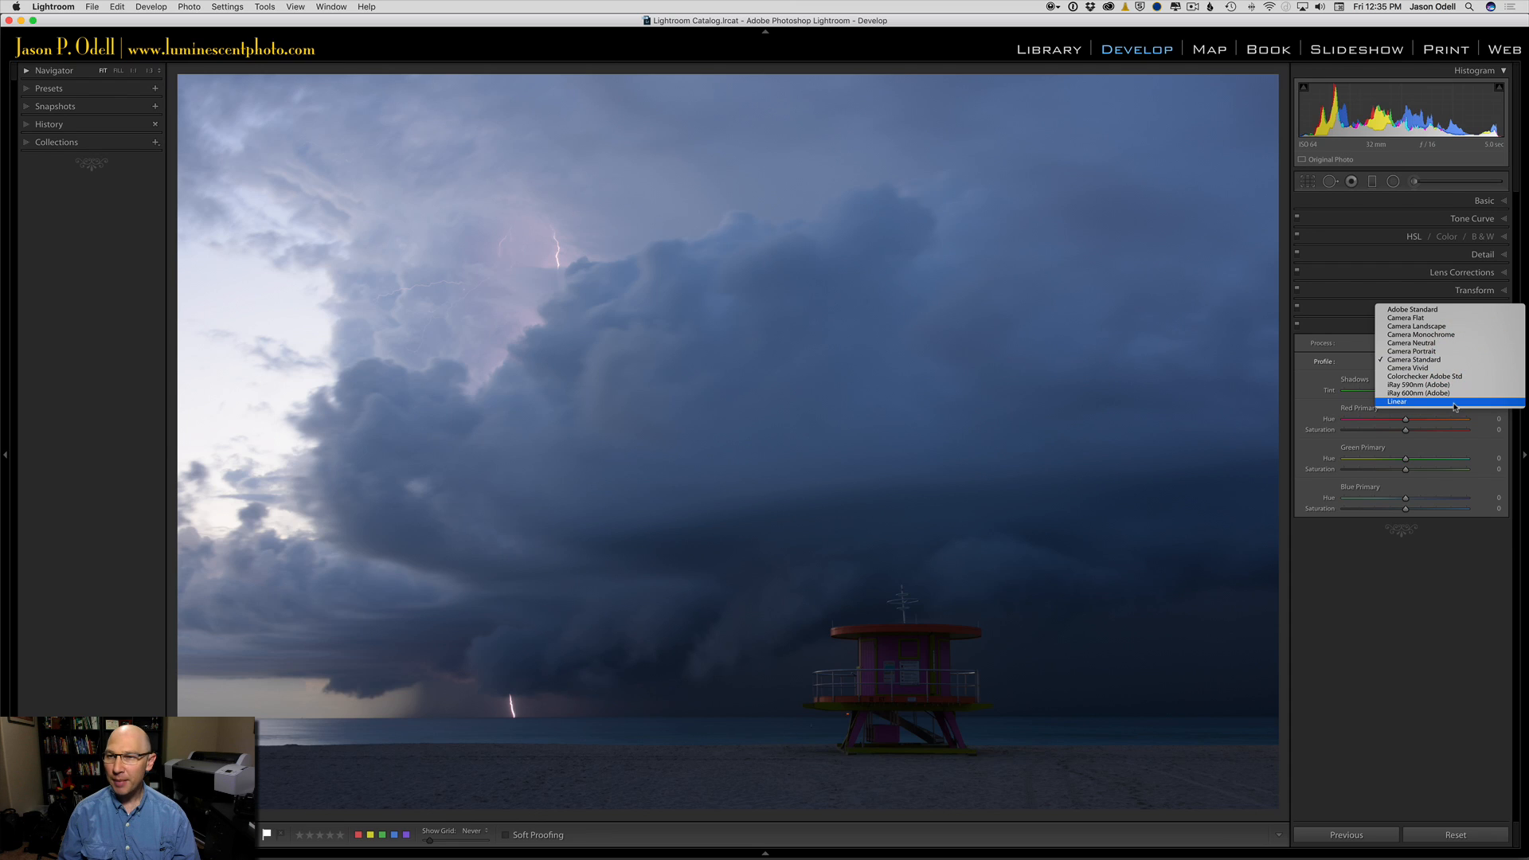
pyautogui.click(1396, 401)
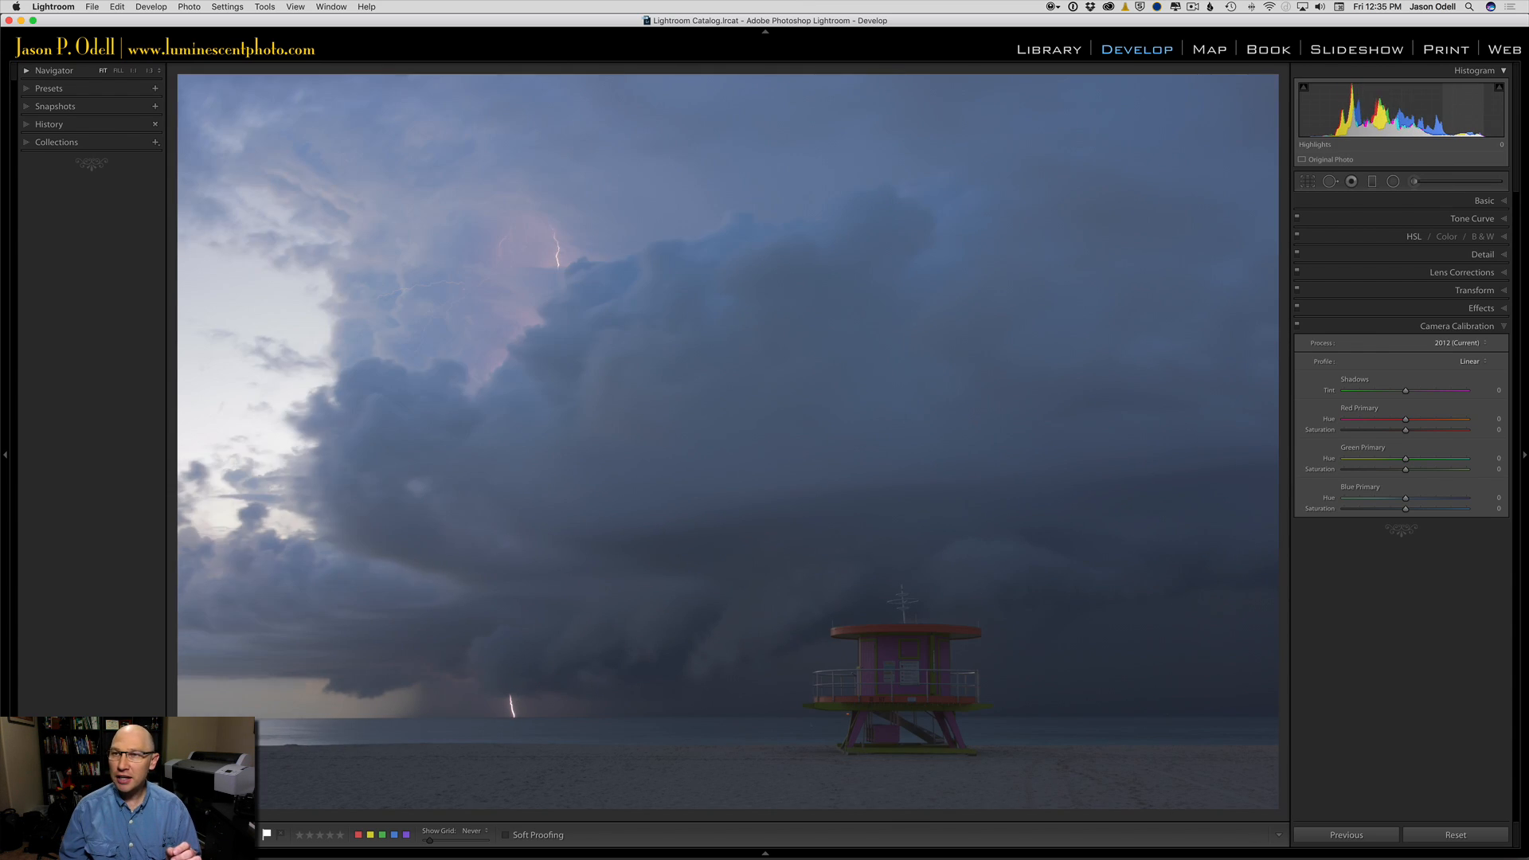
pyautogui.moveTo(1452, 110); pyautogui.dragTo(1492, 110)
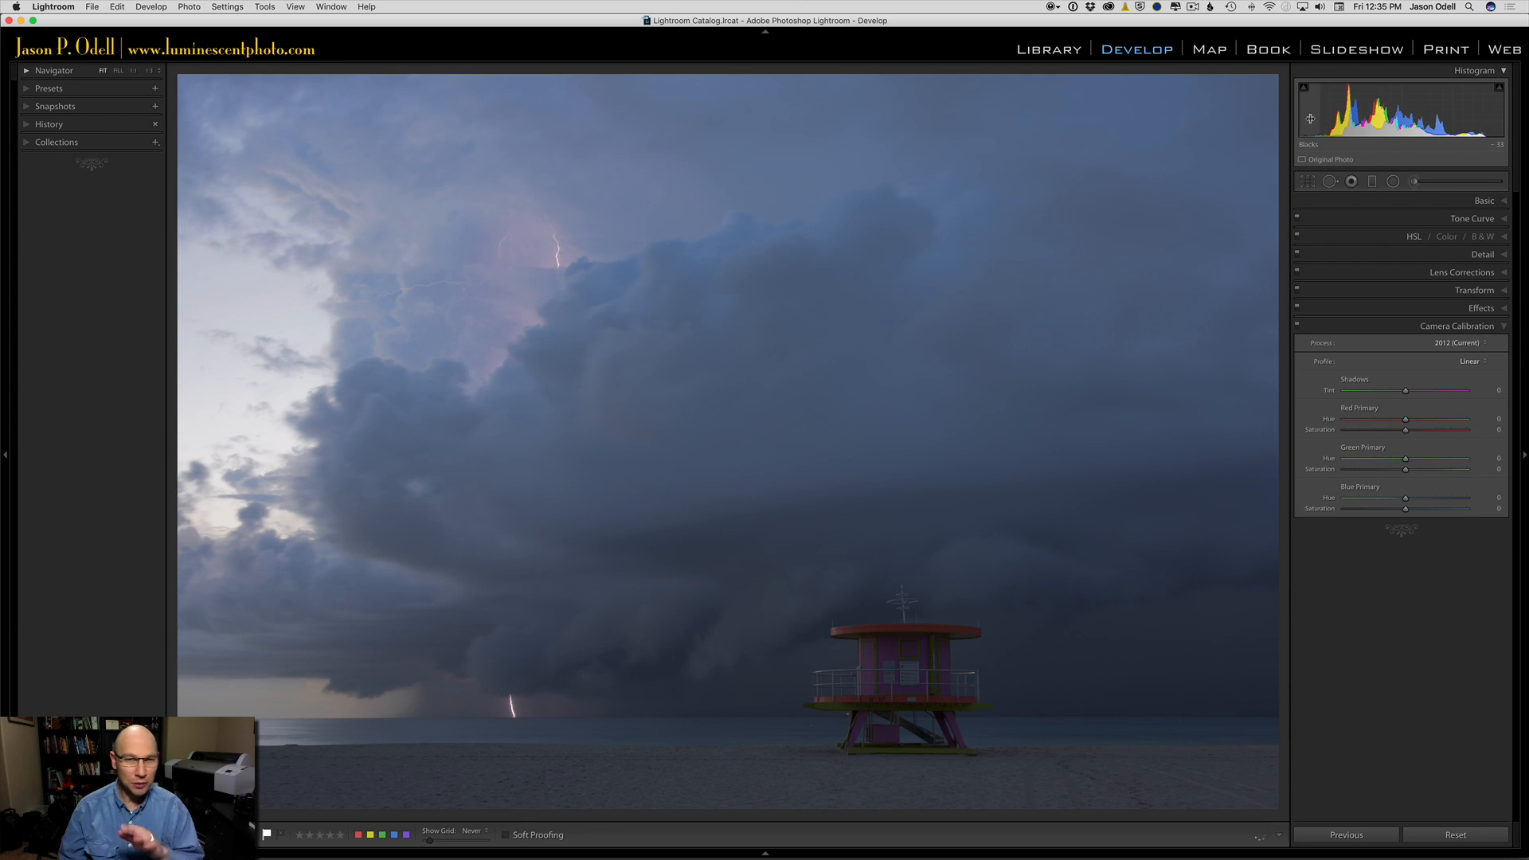
pyautogui.moveTo(366, 372)
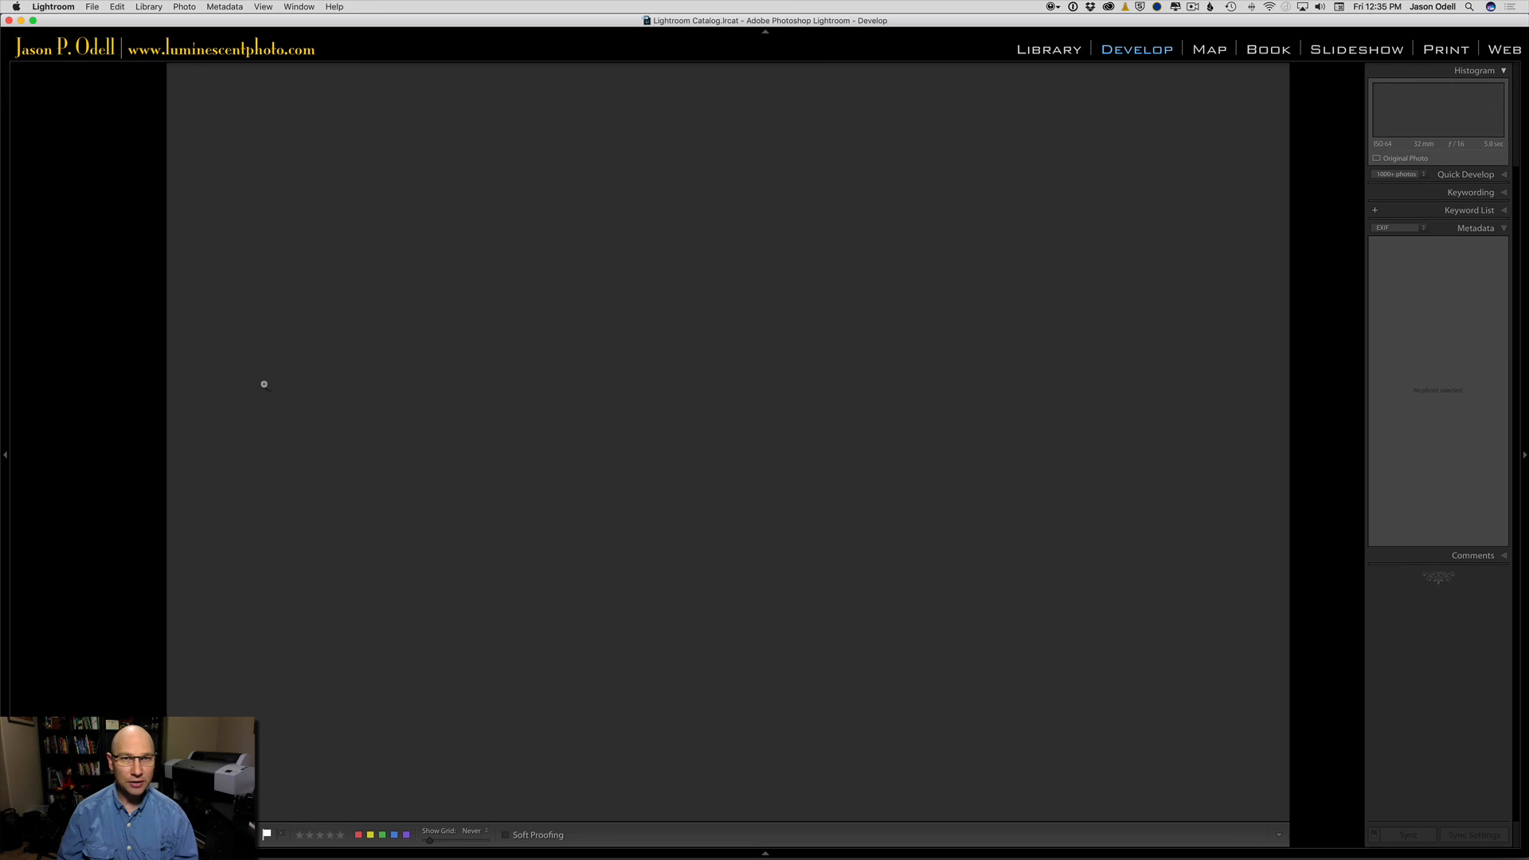
# - Show the finished storm photo full screen from the Library module
pyautogui.click(1048, 49)
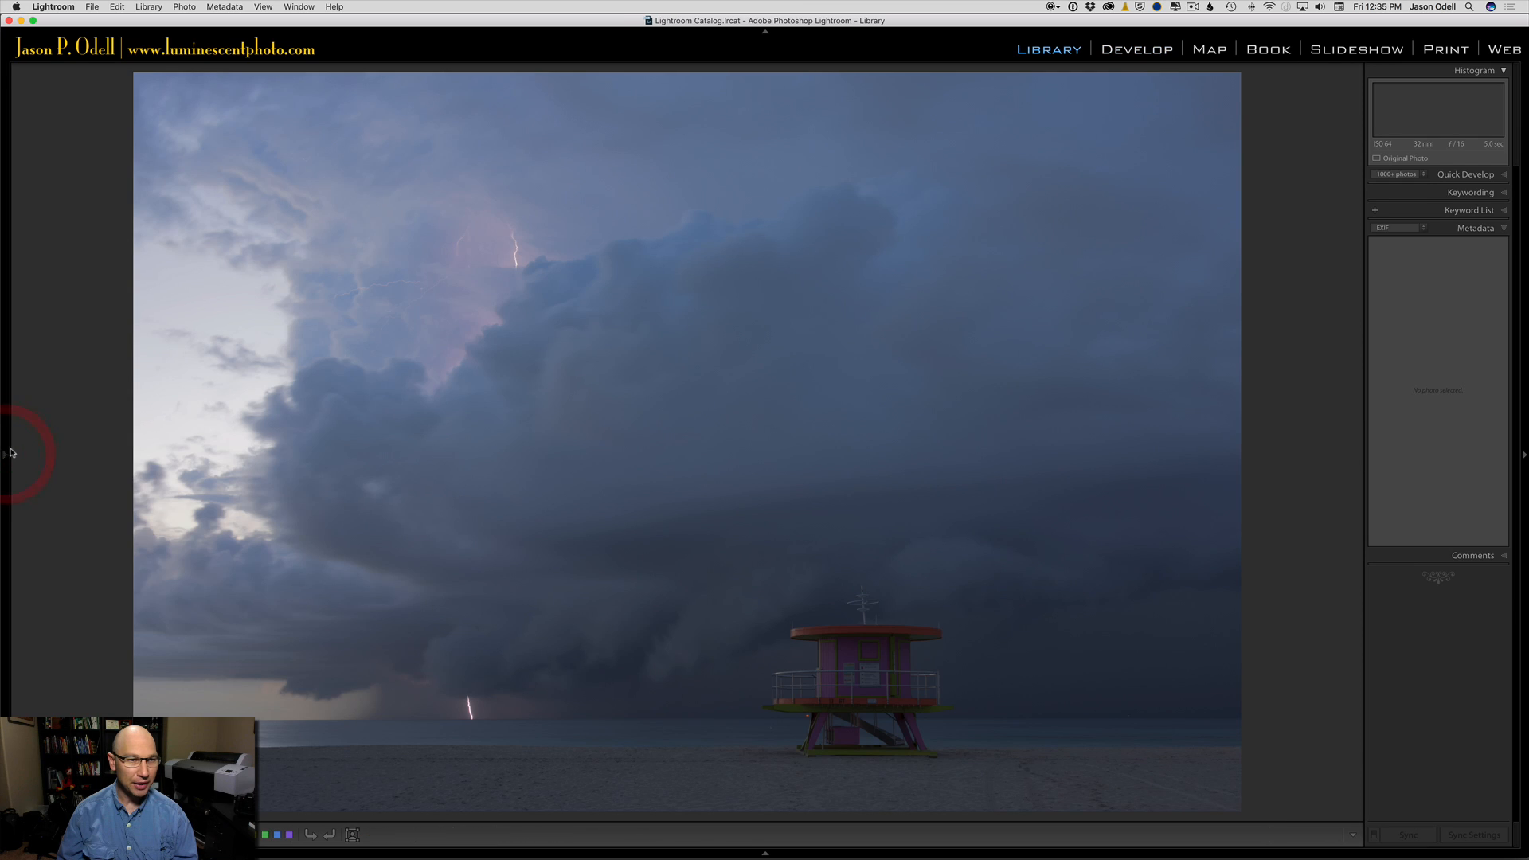
pyautogui.press('f')
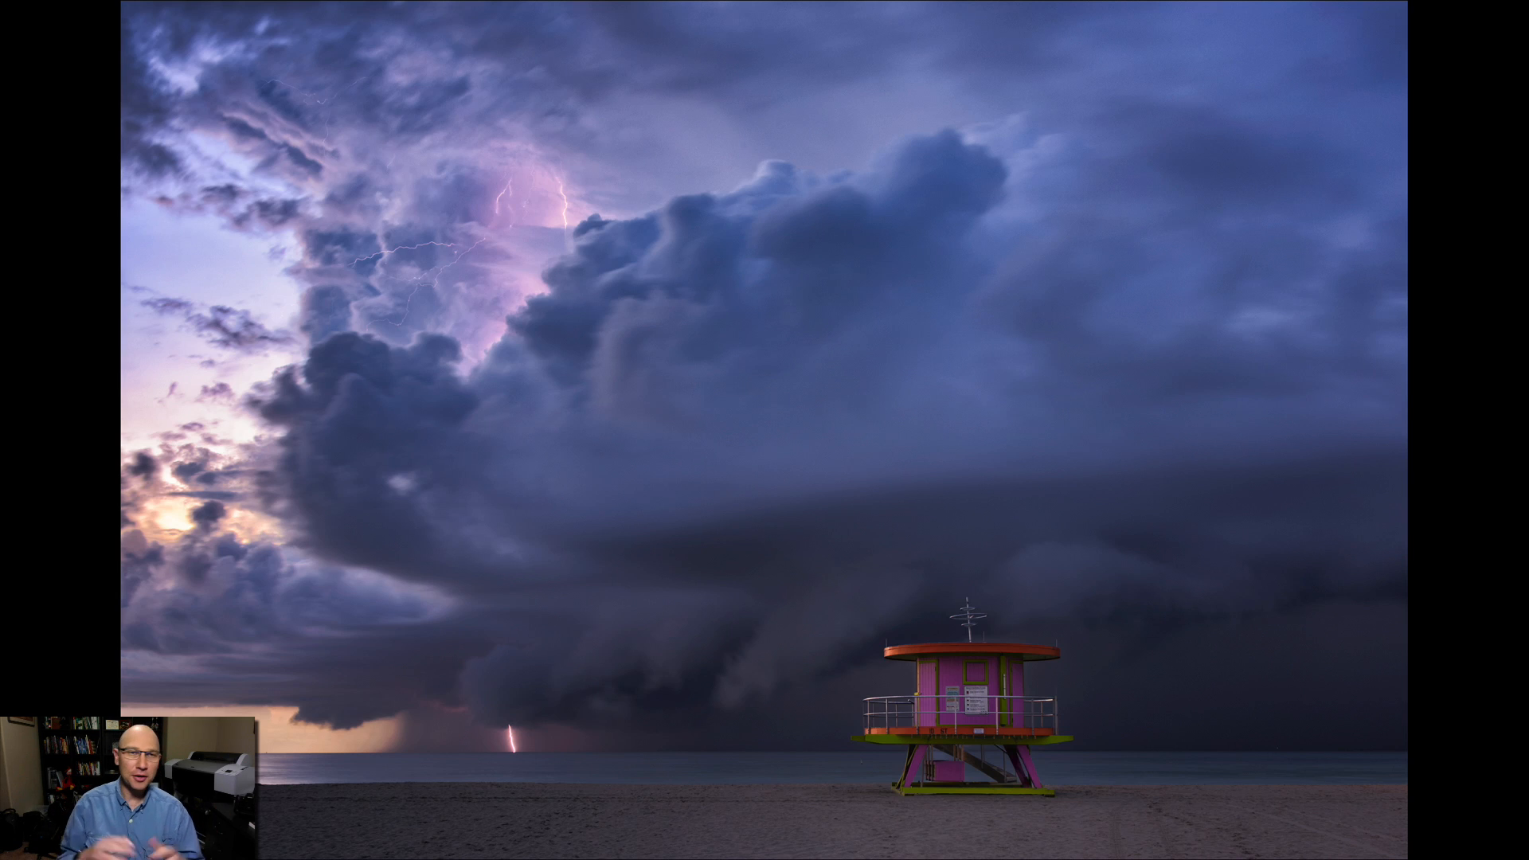